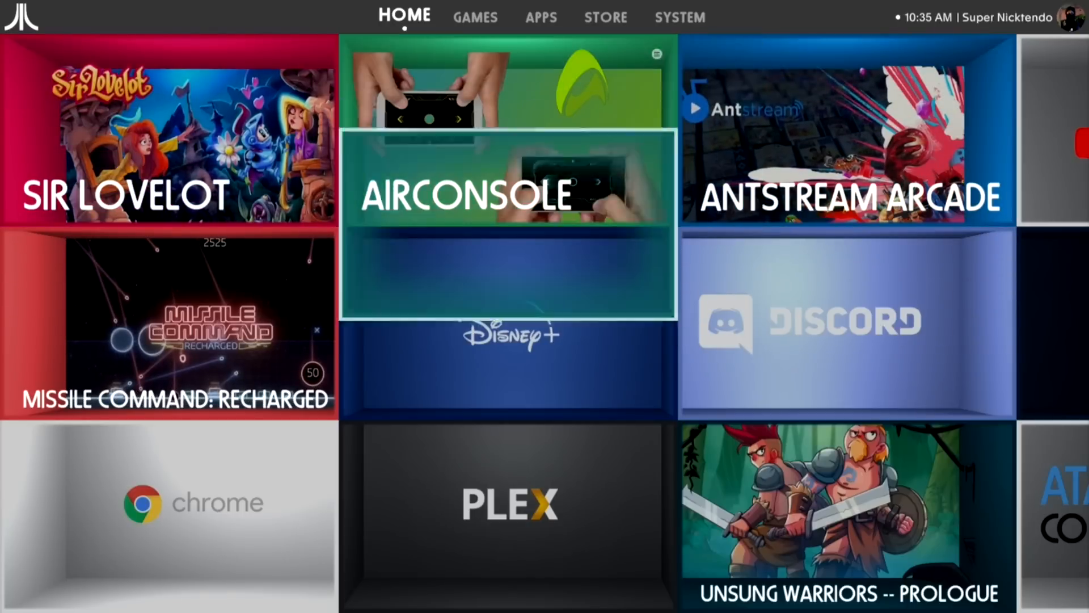
Step: Return to the home tiles and browse along the row of recently used items
{"action": "left_click", "coordinate": [474, 17]}
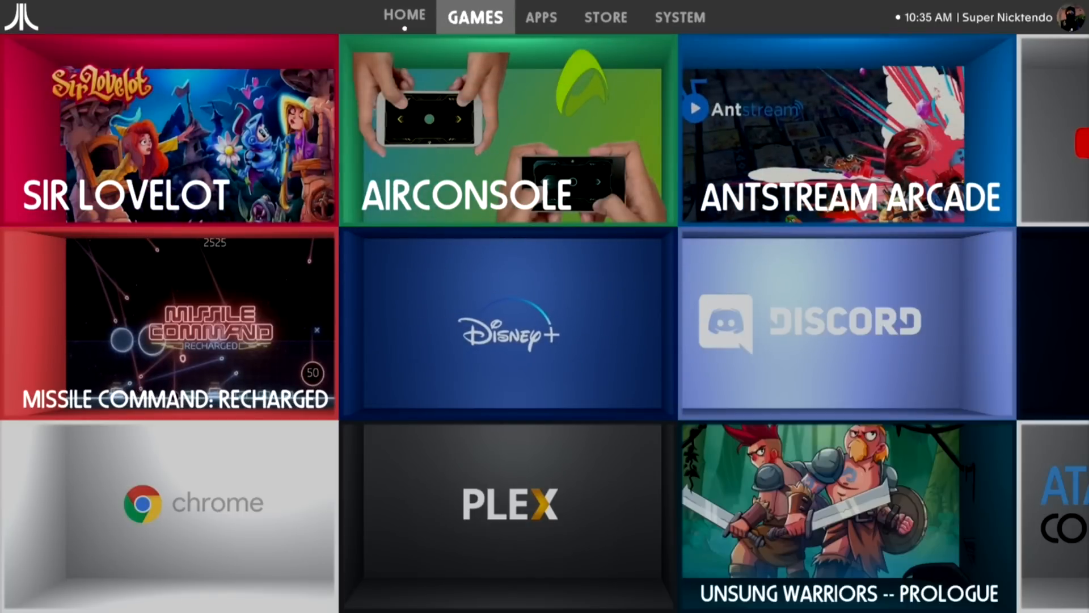
{"action": "left_click", "coordinate": [679, 17]}
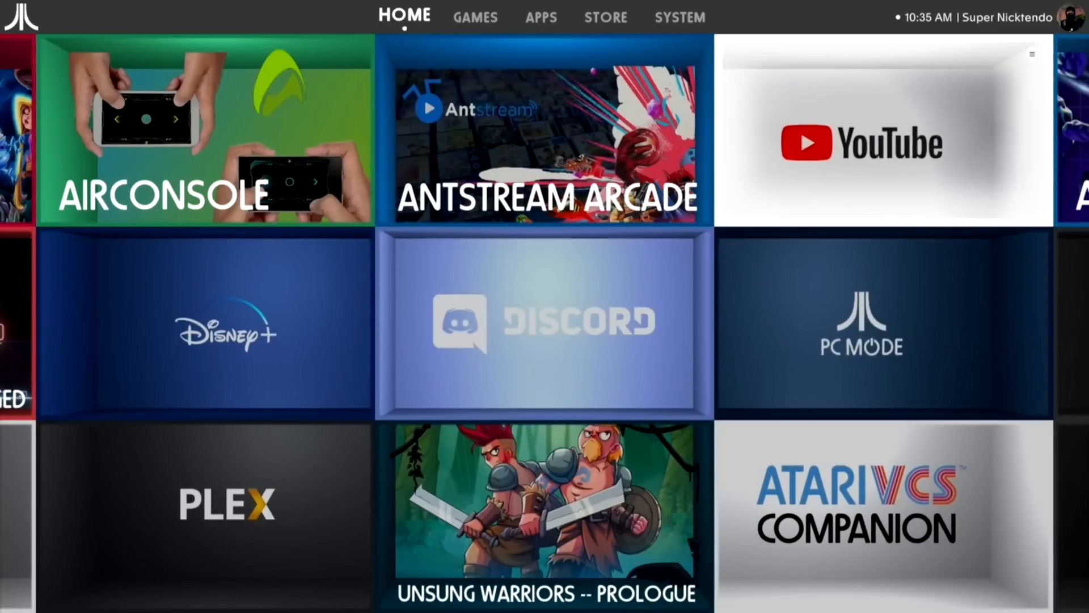
{"action": "scroll", "scroll_direction": "right", "scroll_amount": 3}
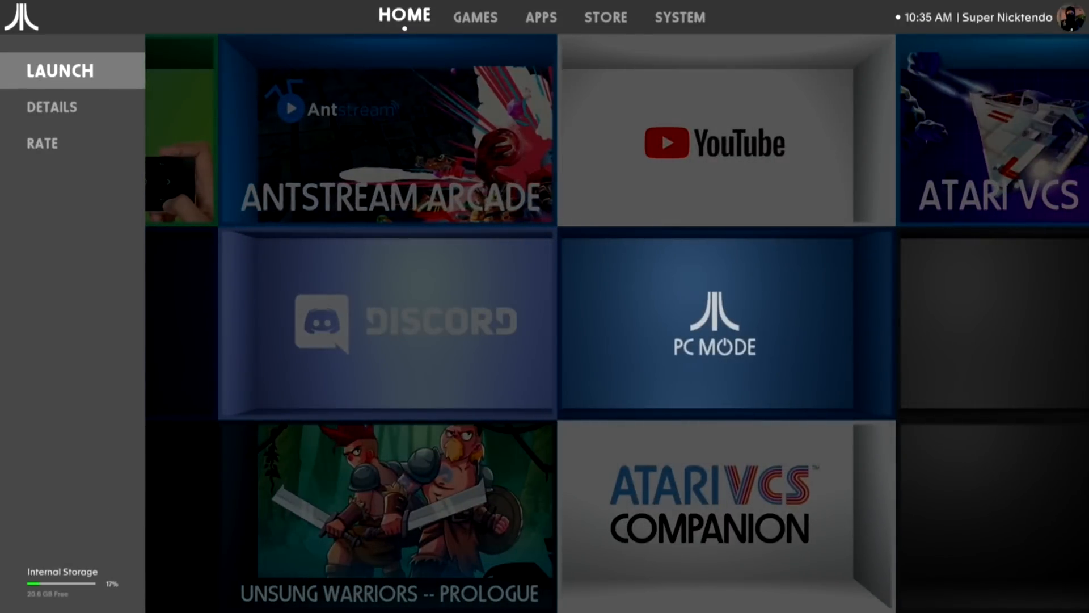
{"action": "scroll", "scroll_direction": "left", "scroll_amount": 3}
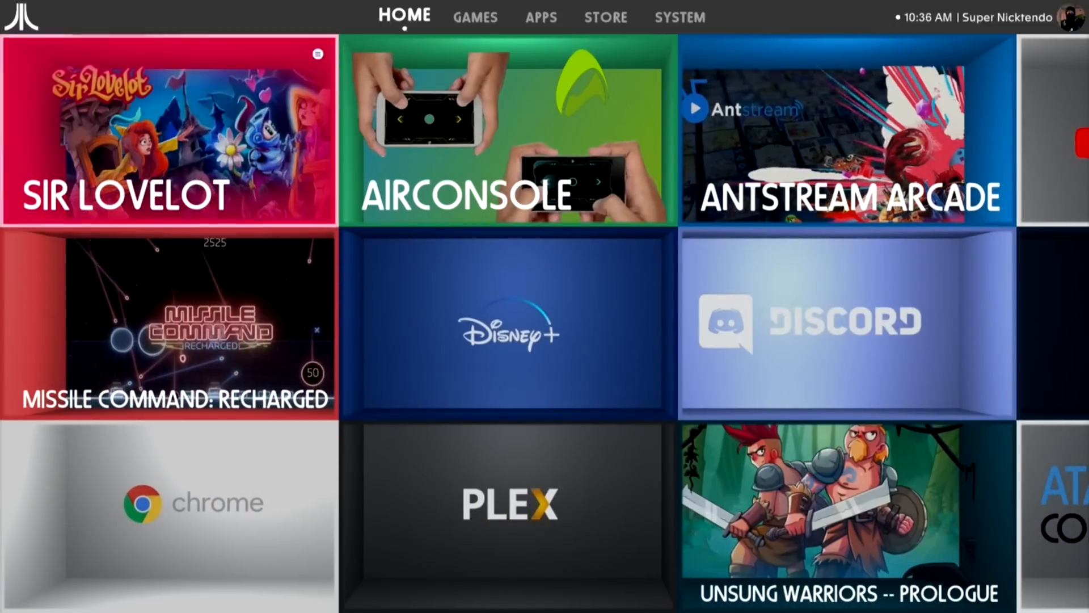
Step: Switch between the installed Apps and Games collections, then head to the Store
{"action": "left_click", "coordinate": [541, 17]}
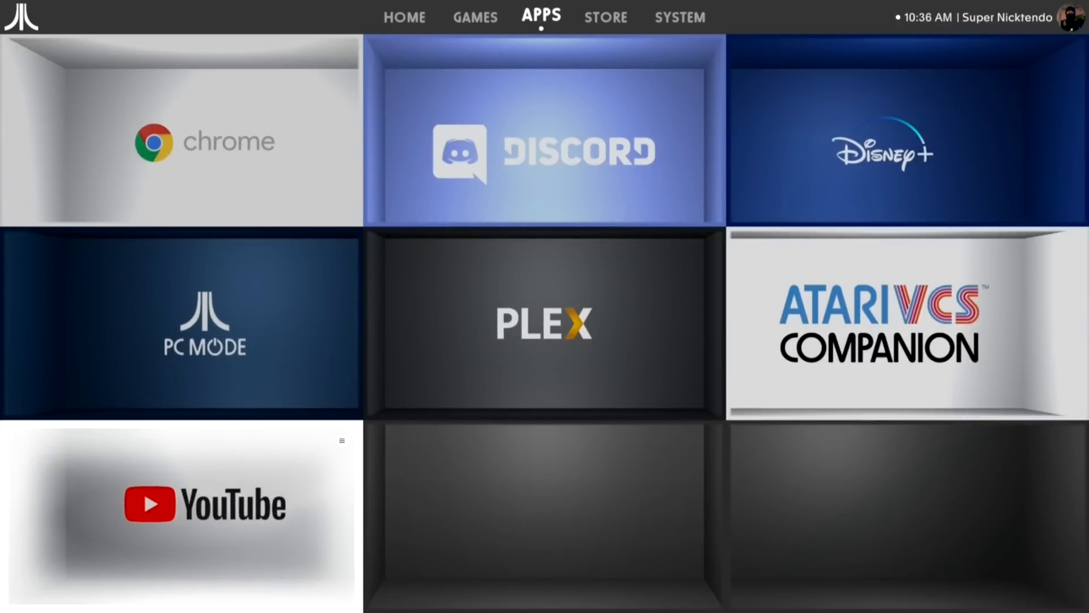
{"action": "left_click", "coordinate": [476, 17]}
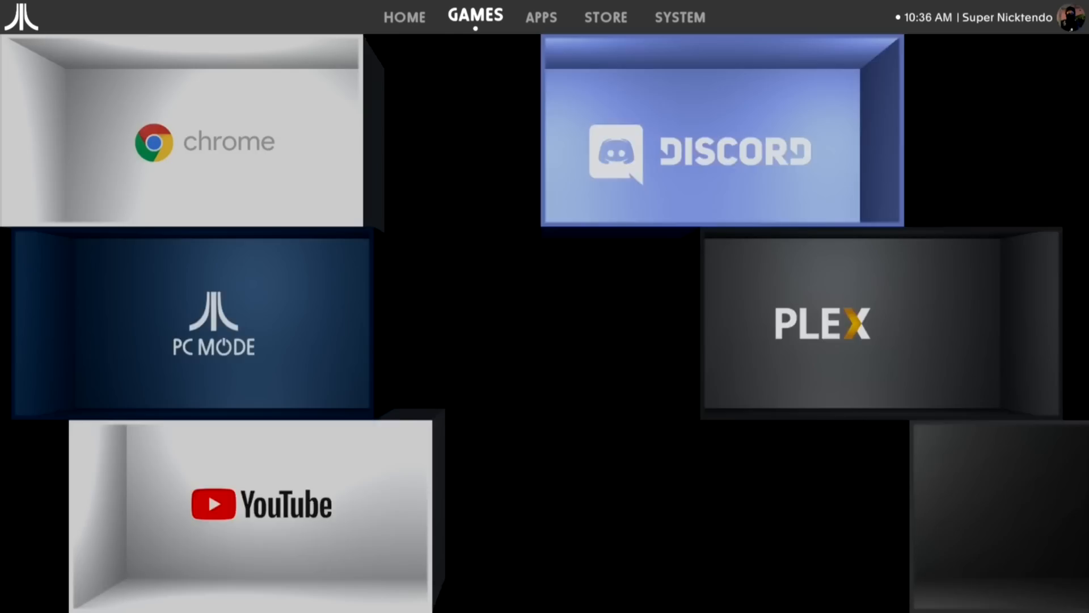
{"action": "left_click", "coordinate": [540, 17]}
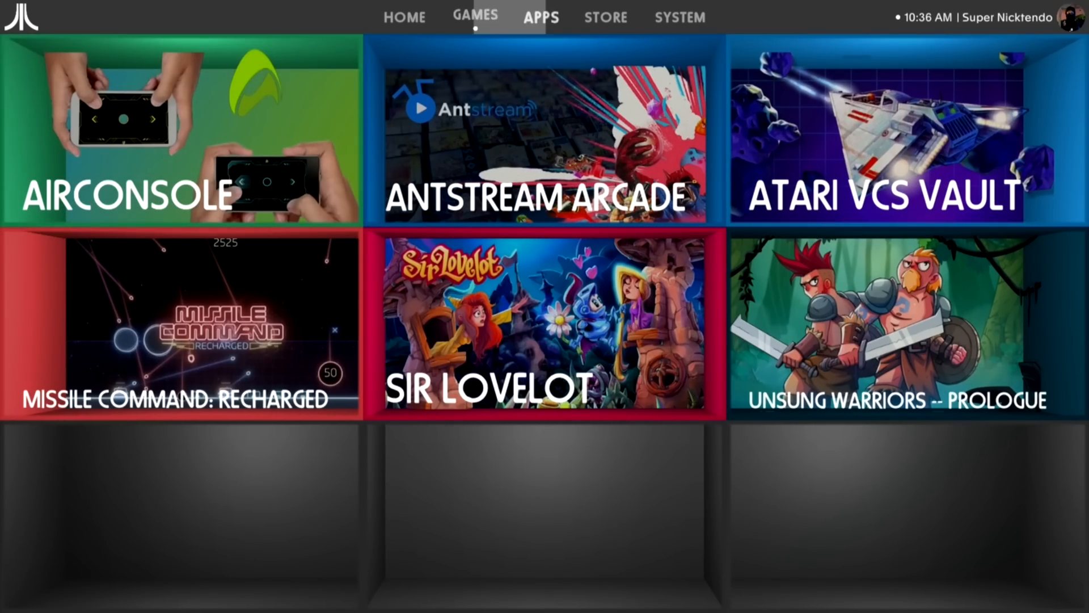
{"action": "left_click", "coordinate": [540, 17]}
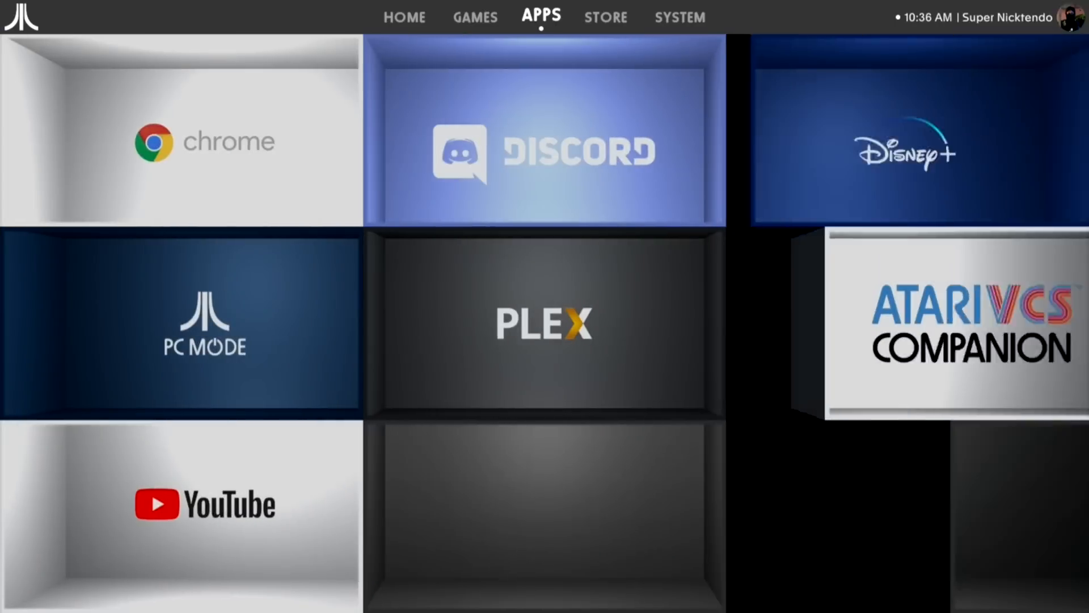
{"action": "left_click", "coordinate": [604, 17]}
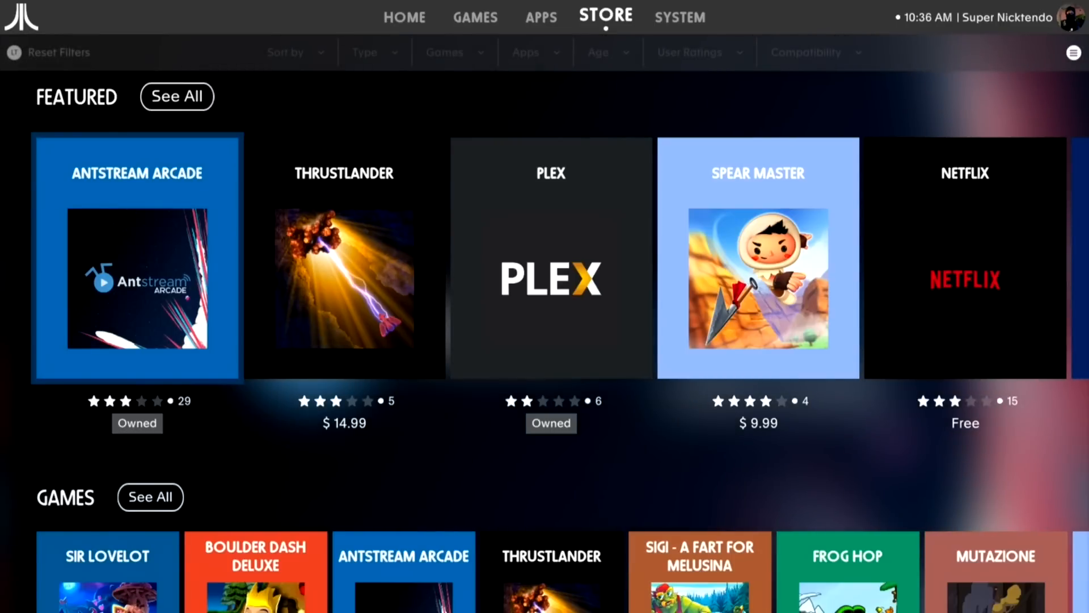
Step: Browse the Store's Featured carousel and scroll down to the Games and Apps rows with prices
{"action": "scroll", "scroll_direction": "down", "scroll_amount": 3}
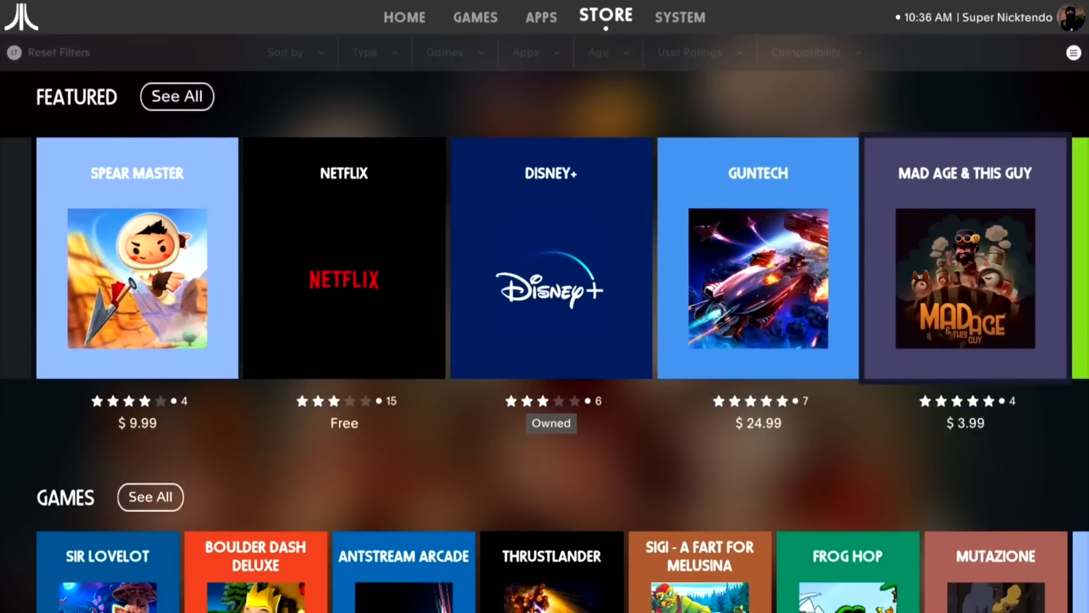
{"action": "scroll", "scroll_direction": "right", "scroll_amount": 3}
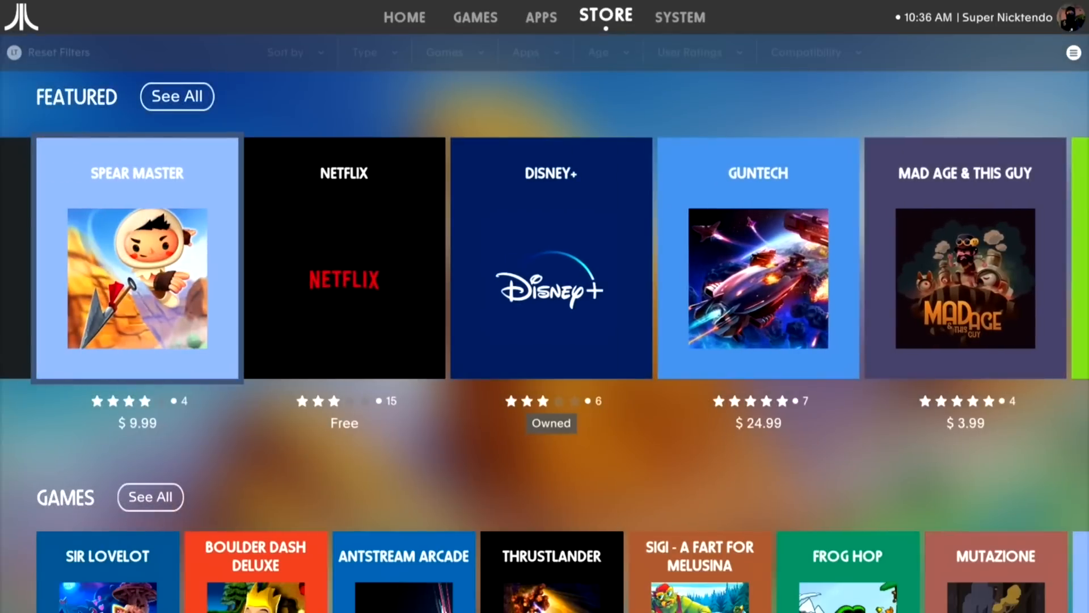
{"action": "scroll", "scroll_direction": "down", "scroll_amount": 3}
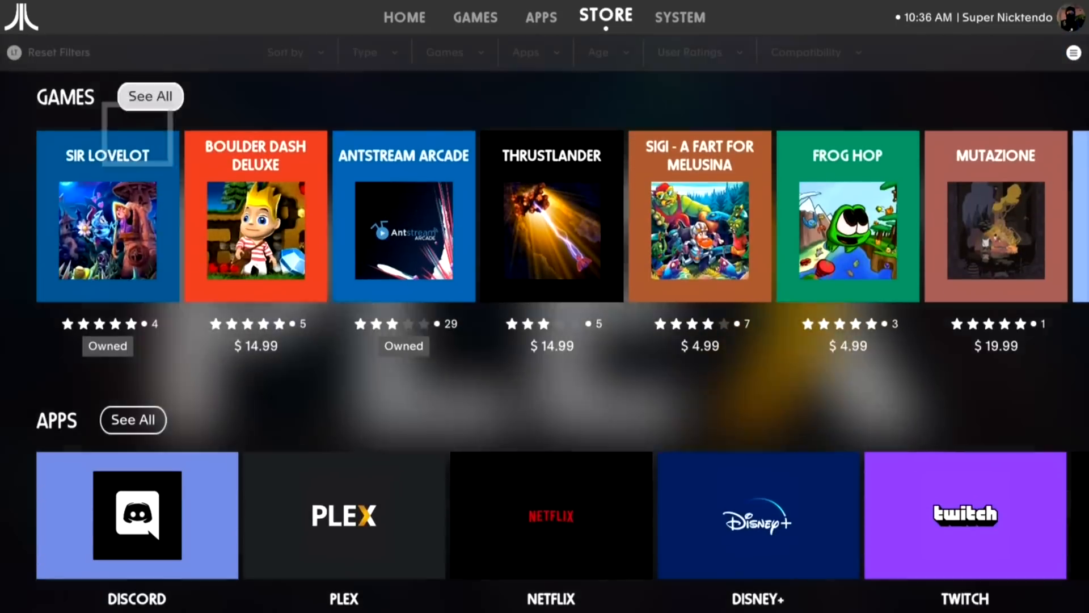
{"action": "scroll", "scroll_direction": "down", "scroll_amount": 3}
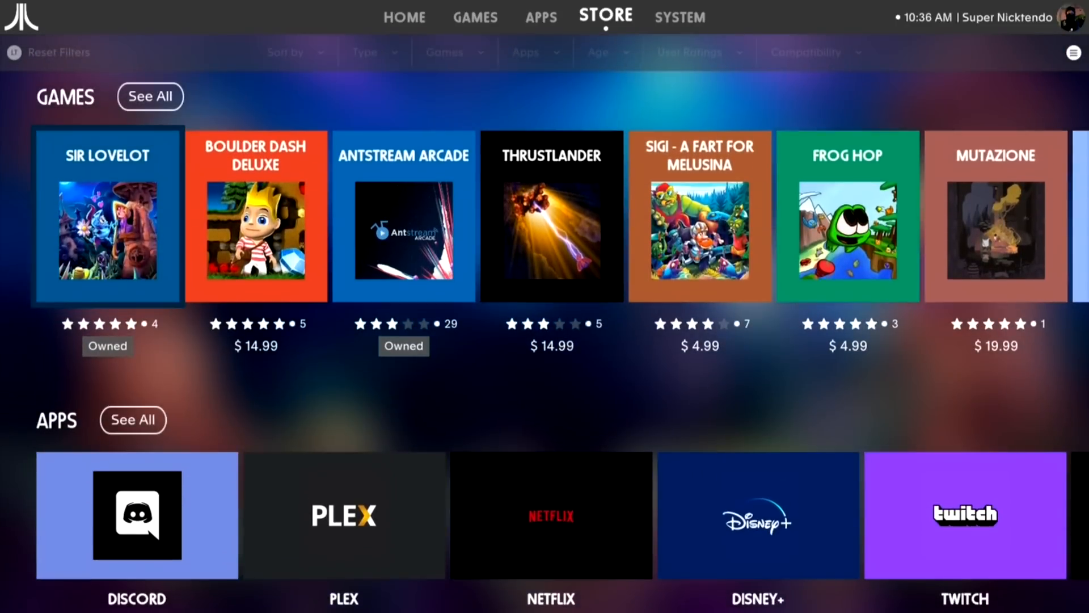
{"action": "scroll", "scroll_direction": "down", "scroll_amount": 3}
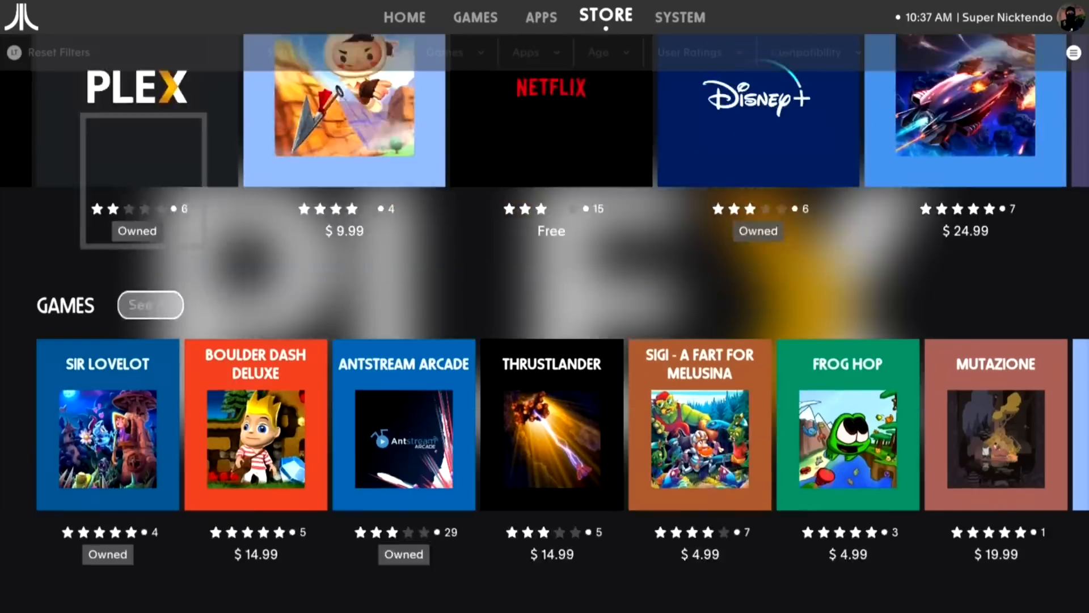
{"action": "scroll", "scroll_direction": "down", "scroll_amount": 3}
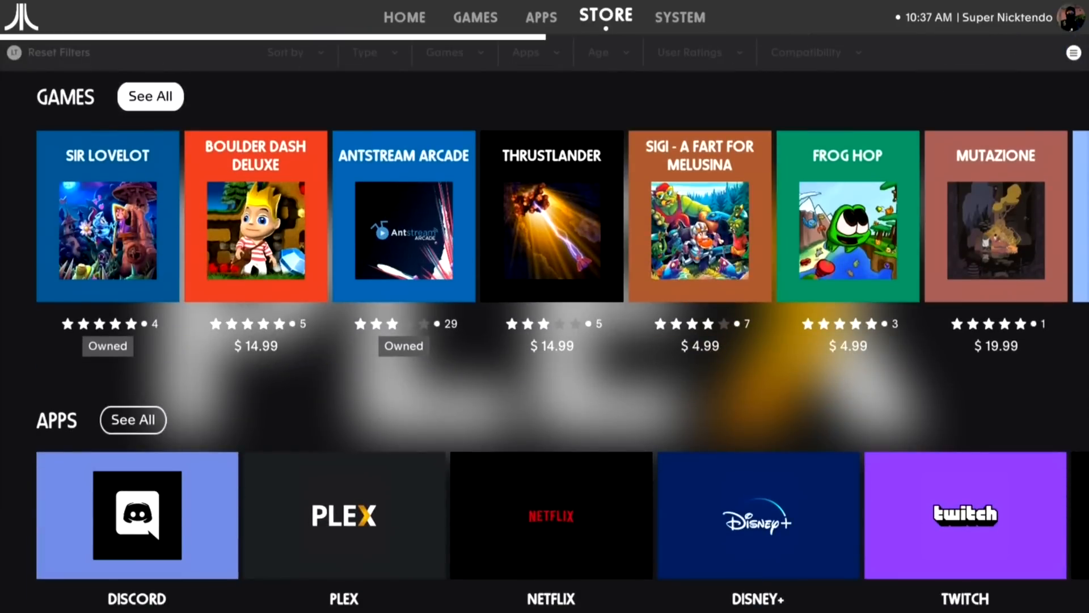
Step: Show every store game via See All, scroll the full grid and pick Spear Master
{"action": "left_click", "coordinate": [150, 95]}
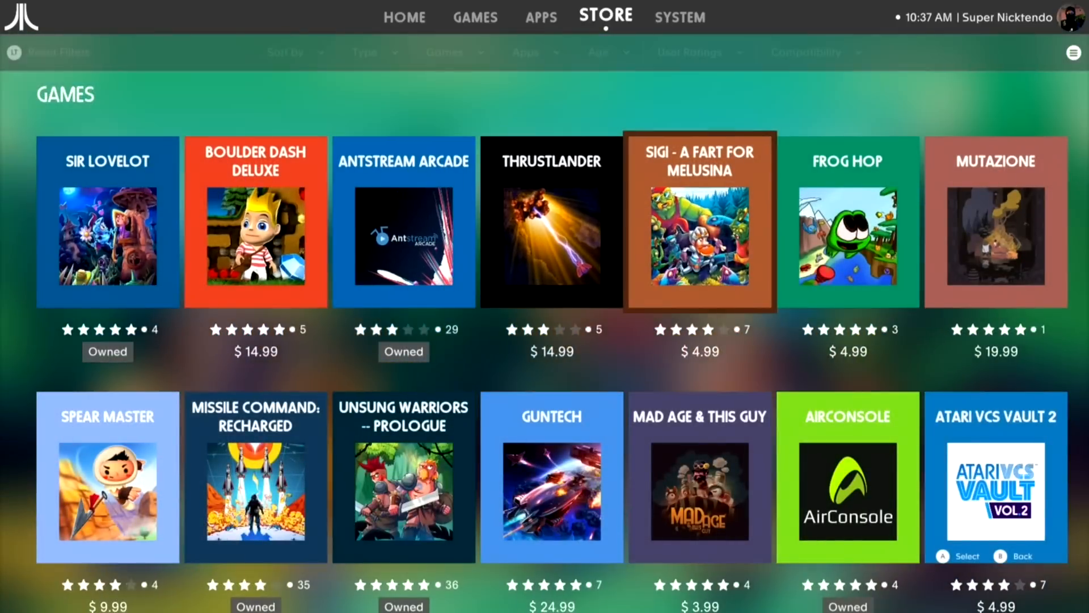
{"action": "scroll", "scroll_direction": "down", "scroll_amount": 3}
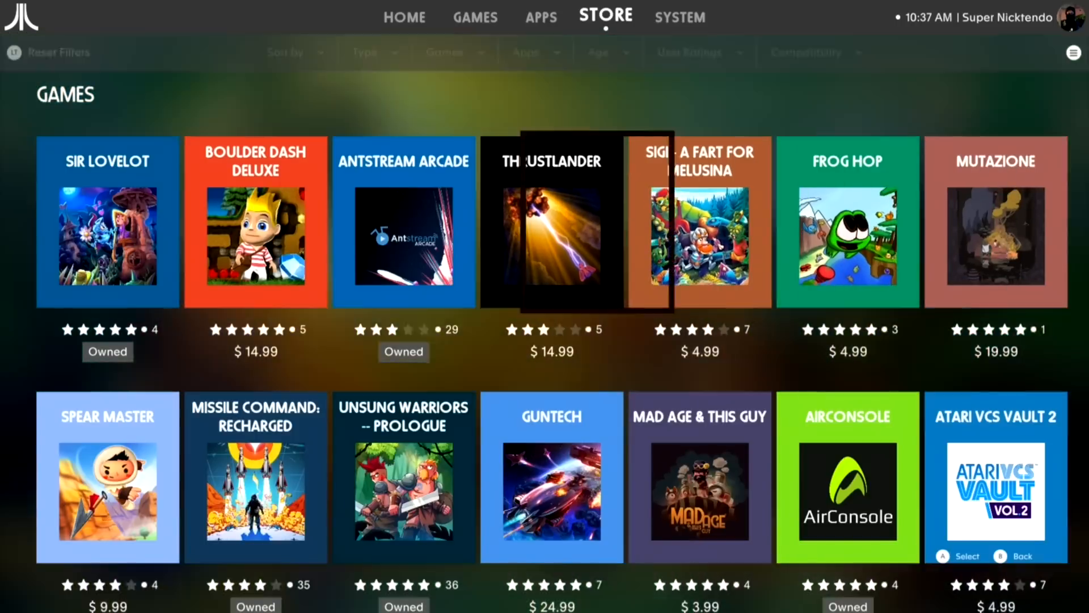
{"action": "scroll", "scroll_direction": "down", "scroll_amount": 3}
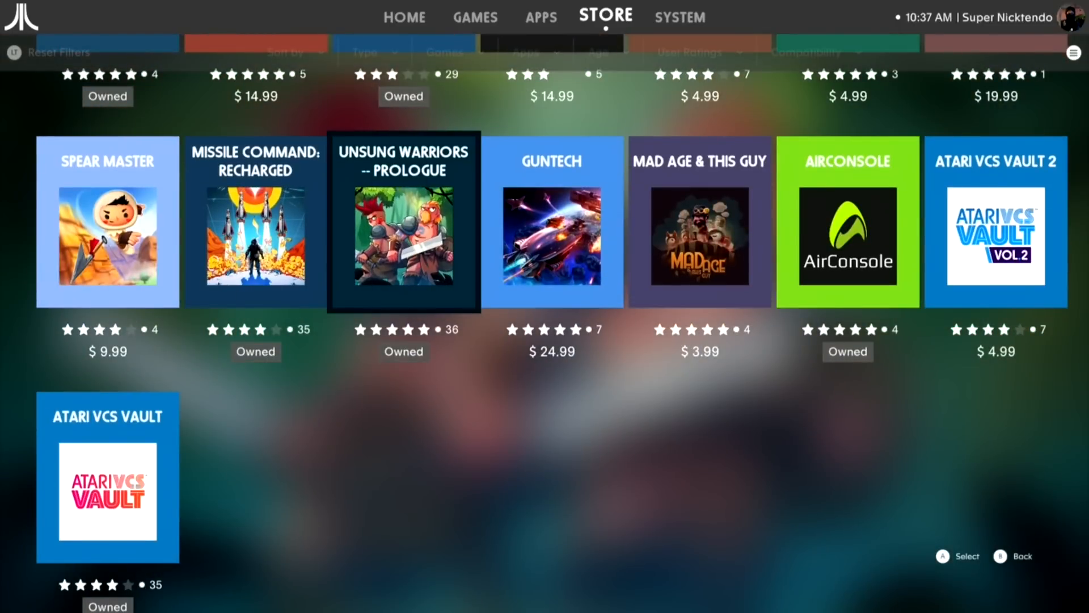
{"action": "key", "text": "Right"}
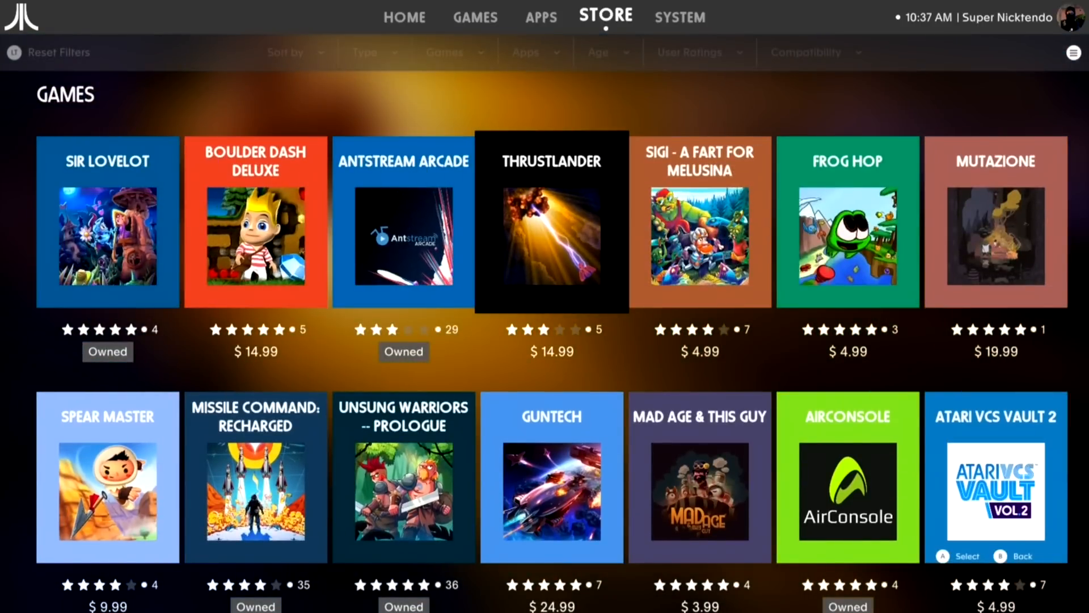
{"action": "scroll", "scroll_direction": "down", "scroll_amount": 3}
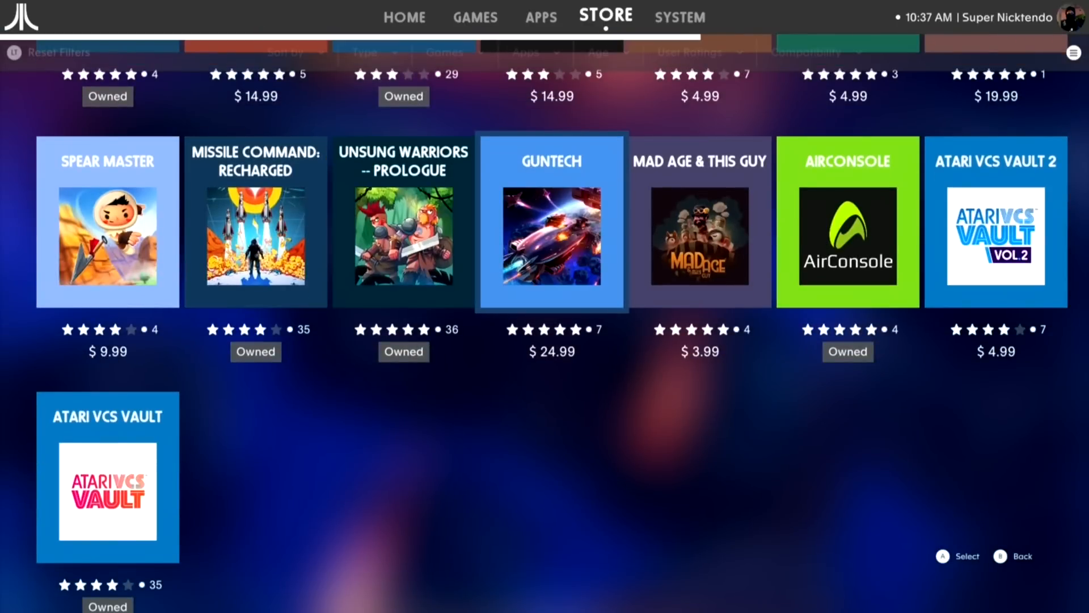
{"action": "left_click", "coordinate": [552, 222]}
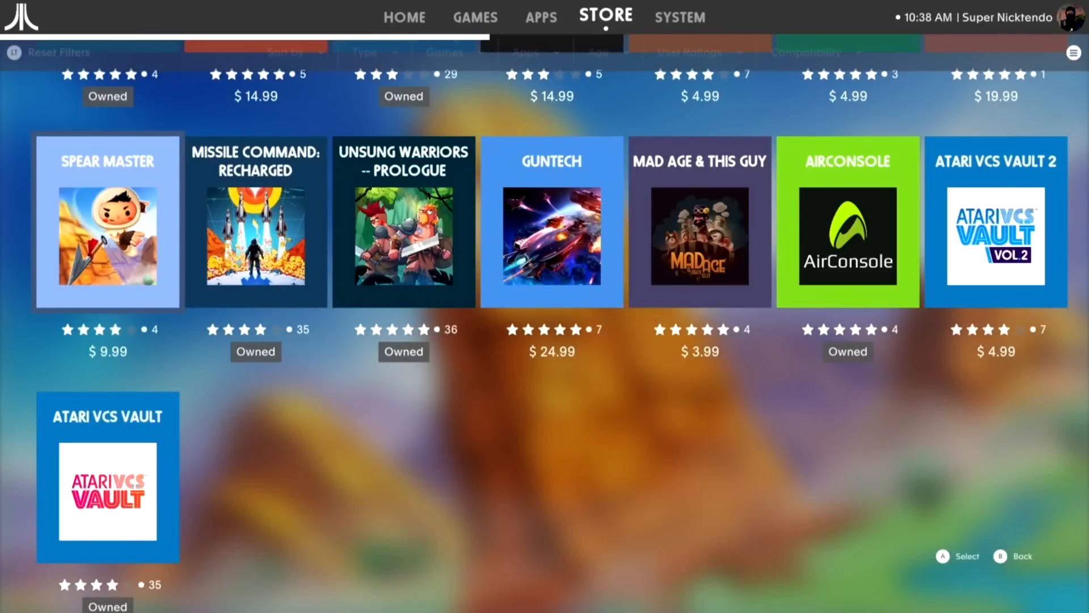
Step: View Spear Master's store page and its $9.99 Buy Now checkout summary
{"action": "left_click", "coordinate": [107, 236]}
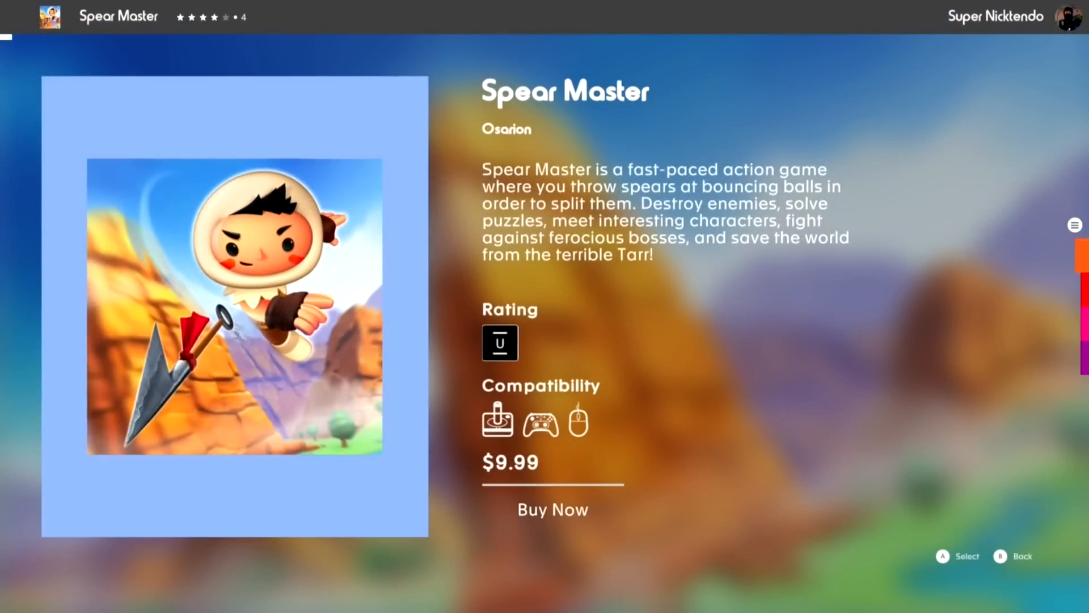
{"action": "left_click", "coordinate": [552, 510]}
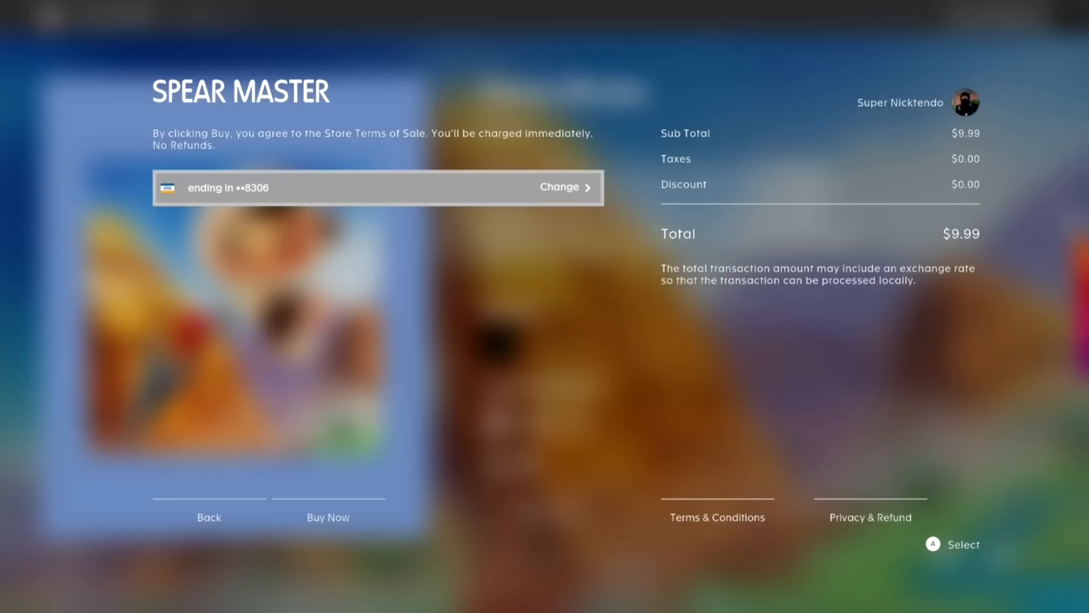
{"action": "mouse_move", "coordinate": [328, 518]}
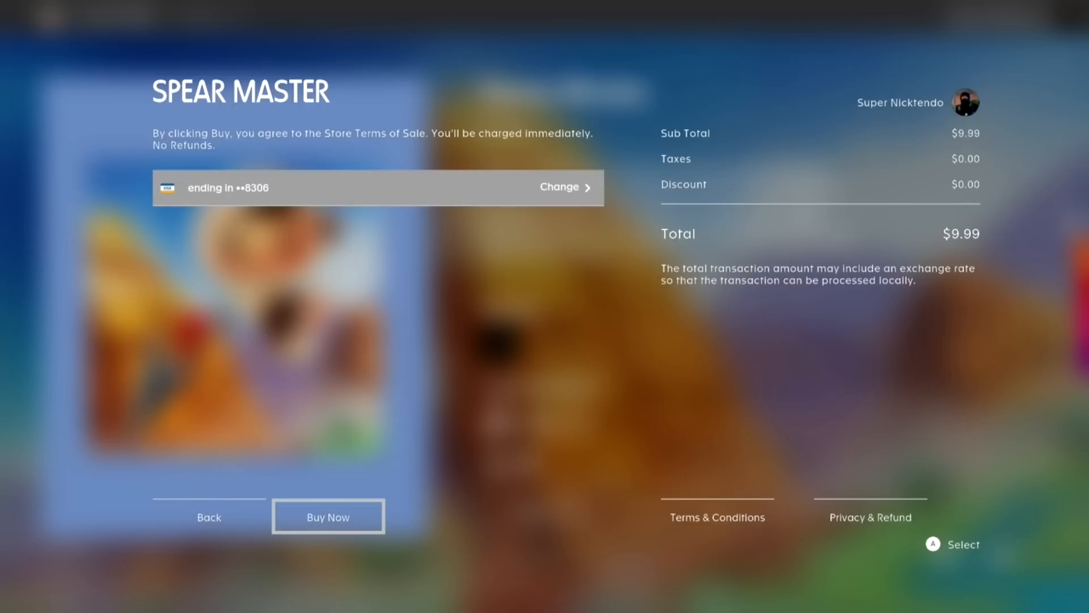
{"action": "left_click", "coordinate": [328, 516]}
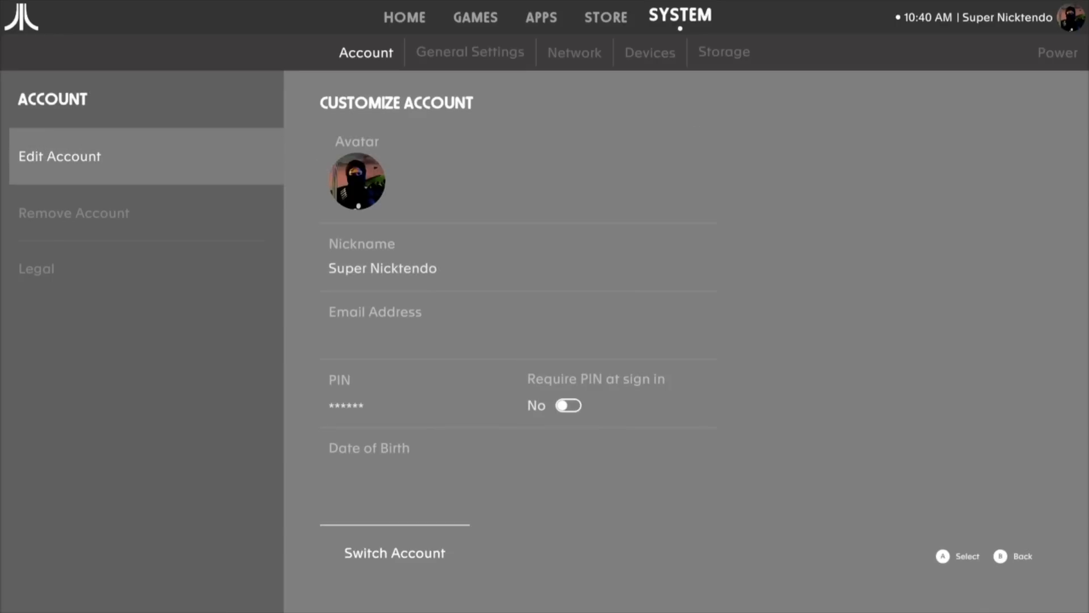
Step: View the Remove Account page, then move to the General Settings display resolution page
{"action": "left_click", "coordinate": [75, 213]}
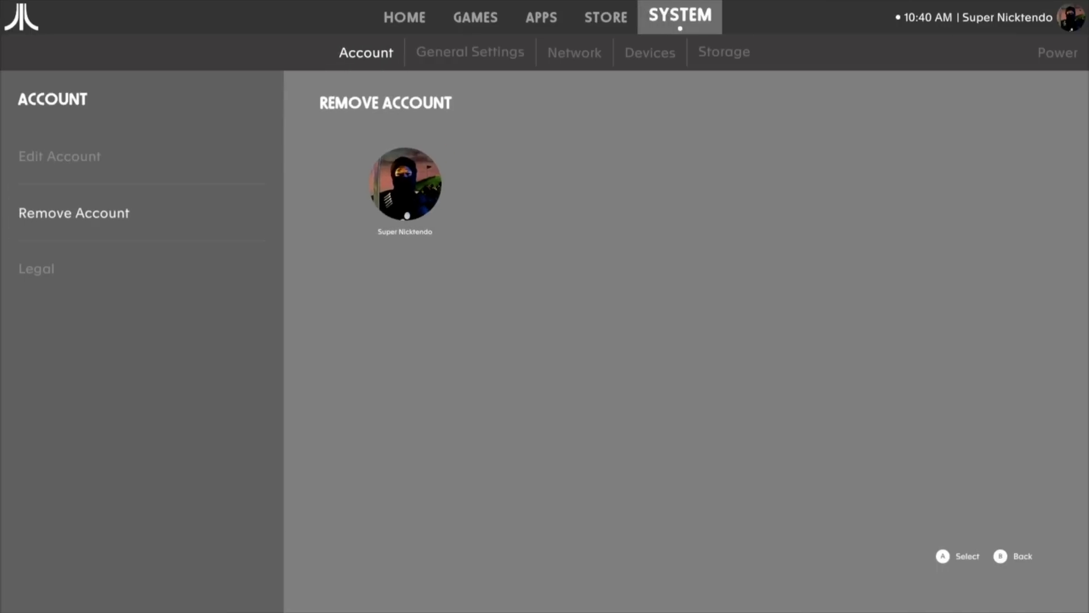
{"action": "left_click", "coordinate": [470, 51]}
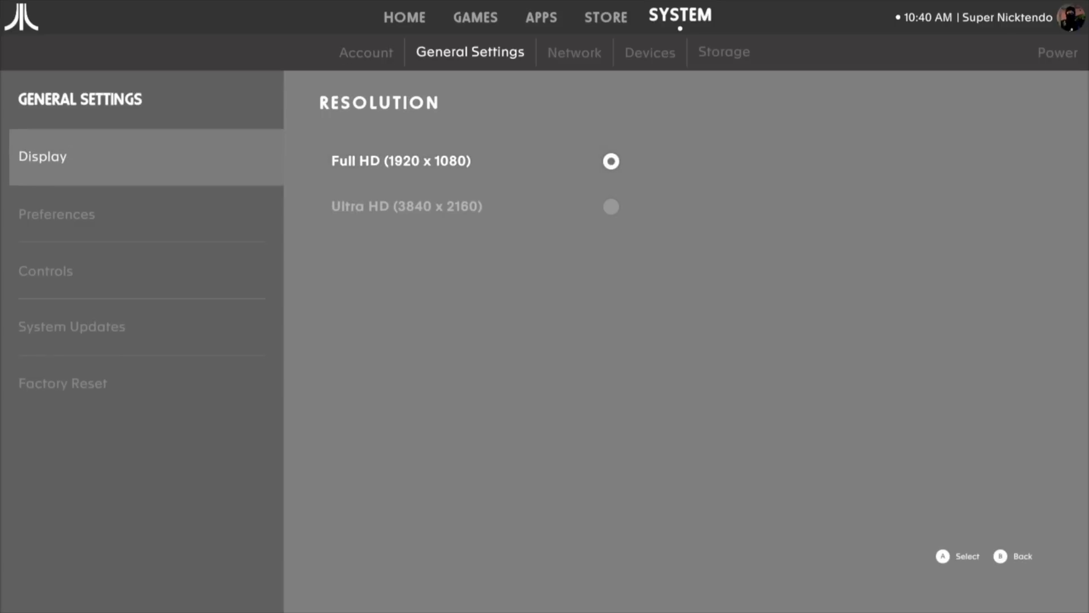
Step: Review Preferences, Controls and System Updates, checking the OS and BIOS update status
{"action": "left_click", "coordinate": [56, 215]}
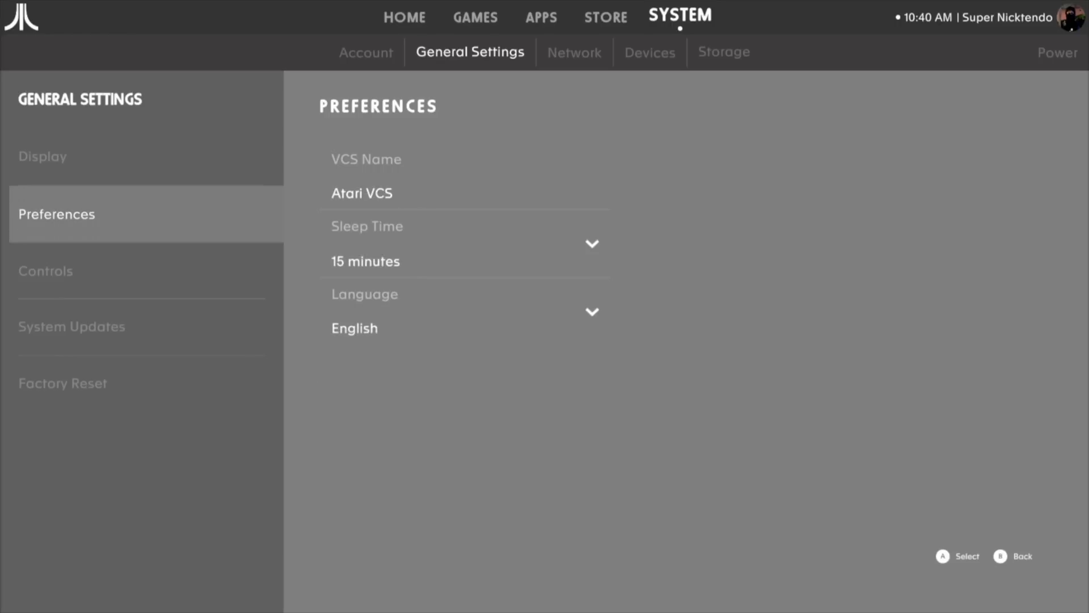
{"action": "left_click", "coordinate": [45, 271]}
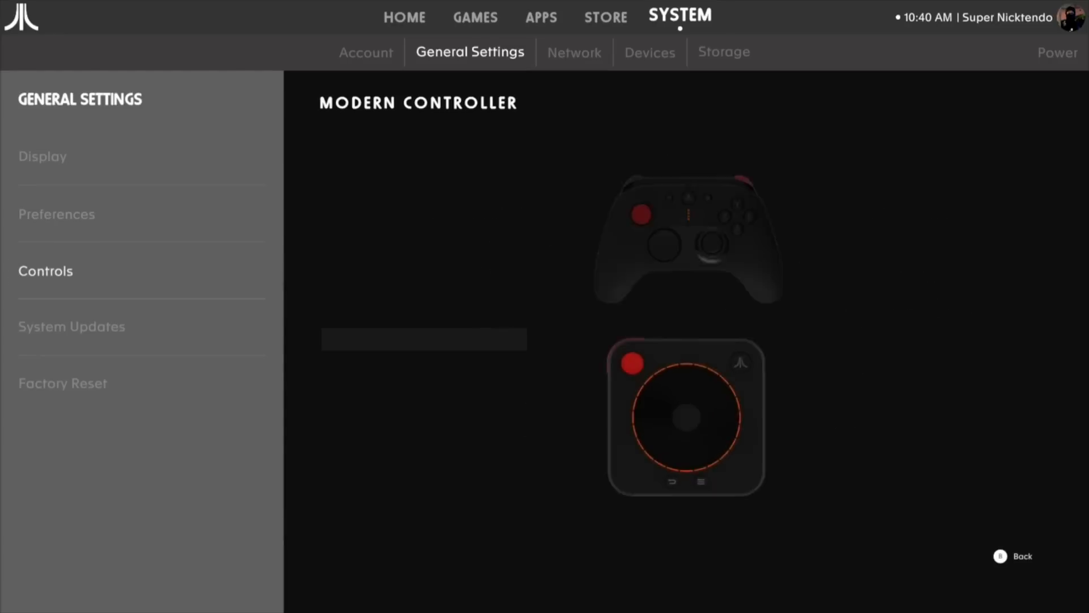
{"action": "left_click", "coordinate": [70, 327]}
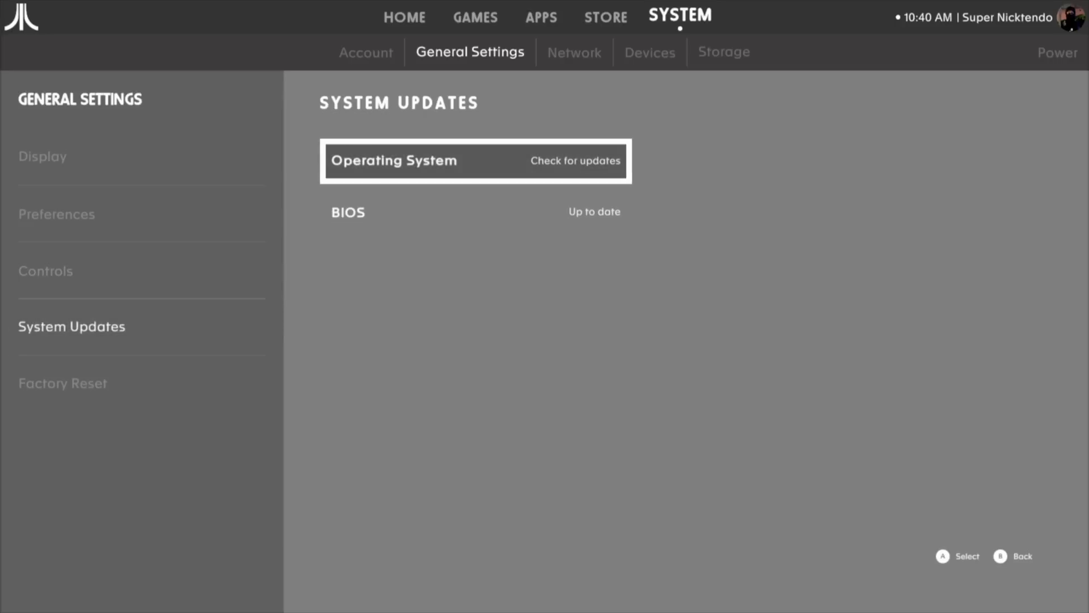
{"action": "left_click", "coordinate": [475, 160]}
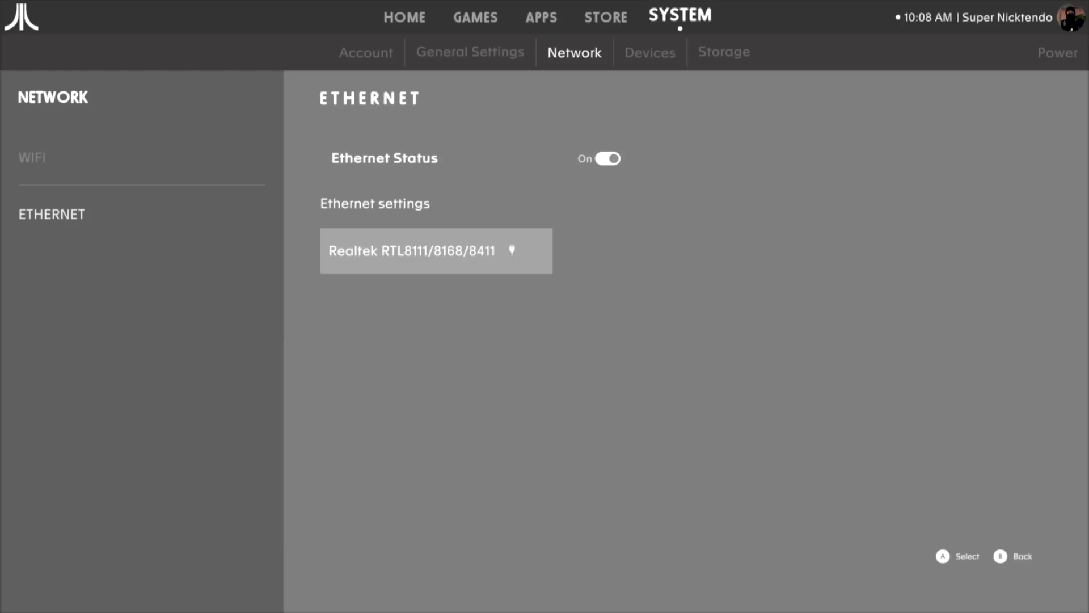
Step: Go to Devices and run the Pair New Controllers scan for nearby controllers
{"action": "left_click", "coordinate": [649, 52]}
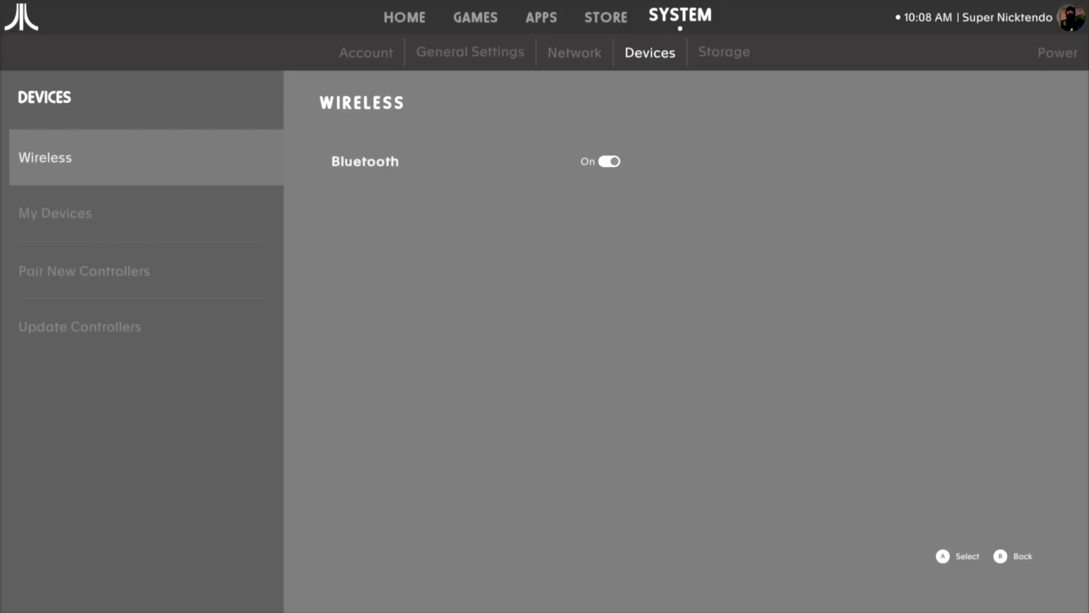
{"action": "left_click", "coordinate": [55, 212]}
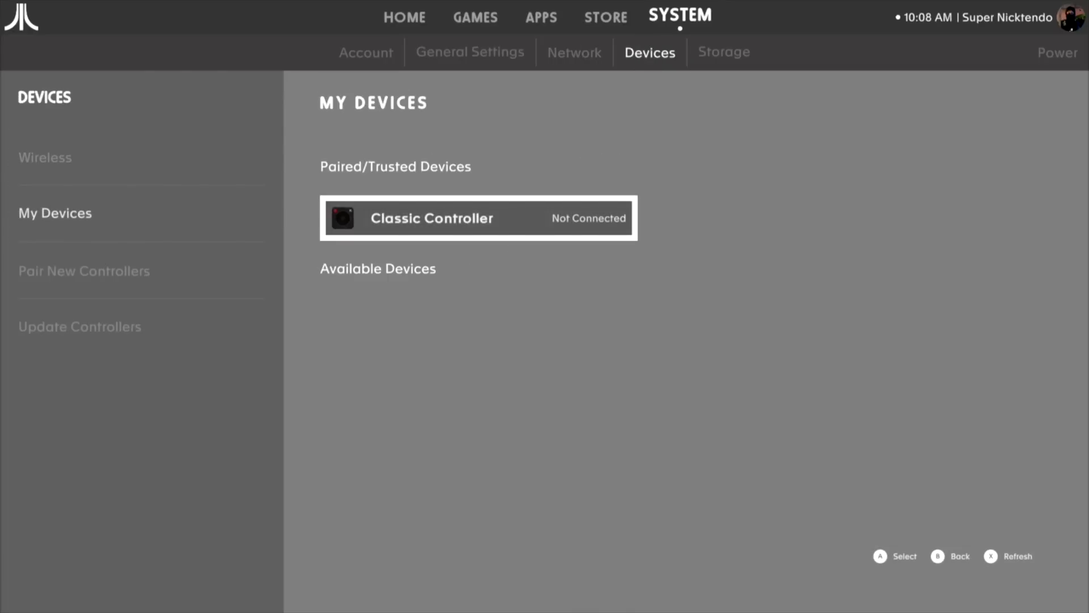
{"action": "left_click", "coordinate": [83, 272]}
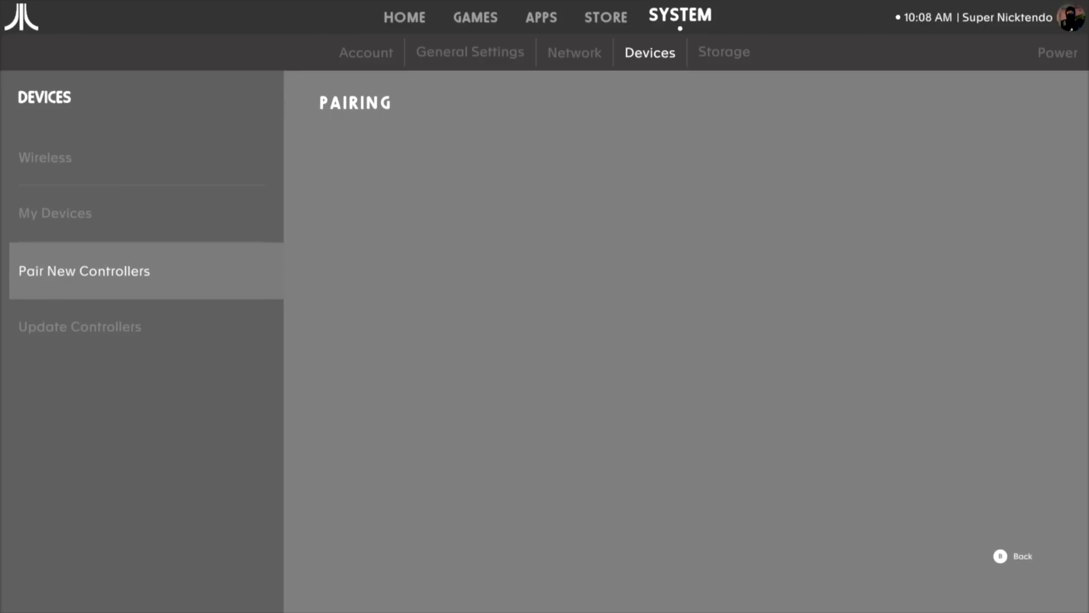
{"action": "left_click", "coordinate": [84, 271]}
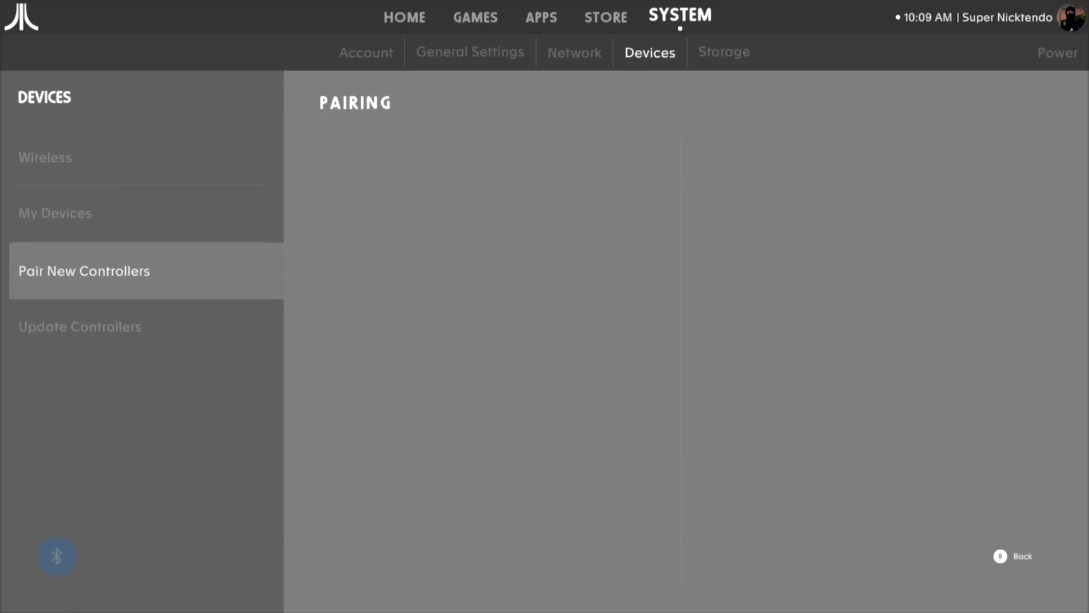
Step: Pair the found Xbox Wireless Controller, then check the Classic Joystick's firmware status
{"action": "left_click", "coordinate": [54, 213]}
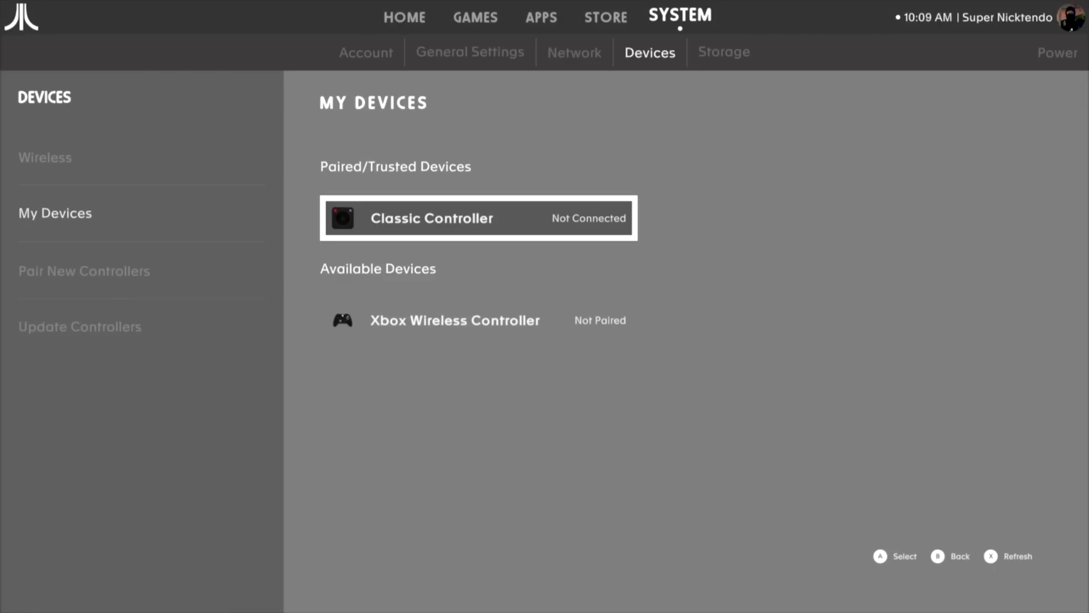
{"action": "left_click", "coordinate": [455, 320]}
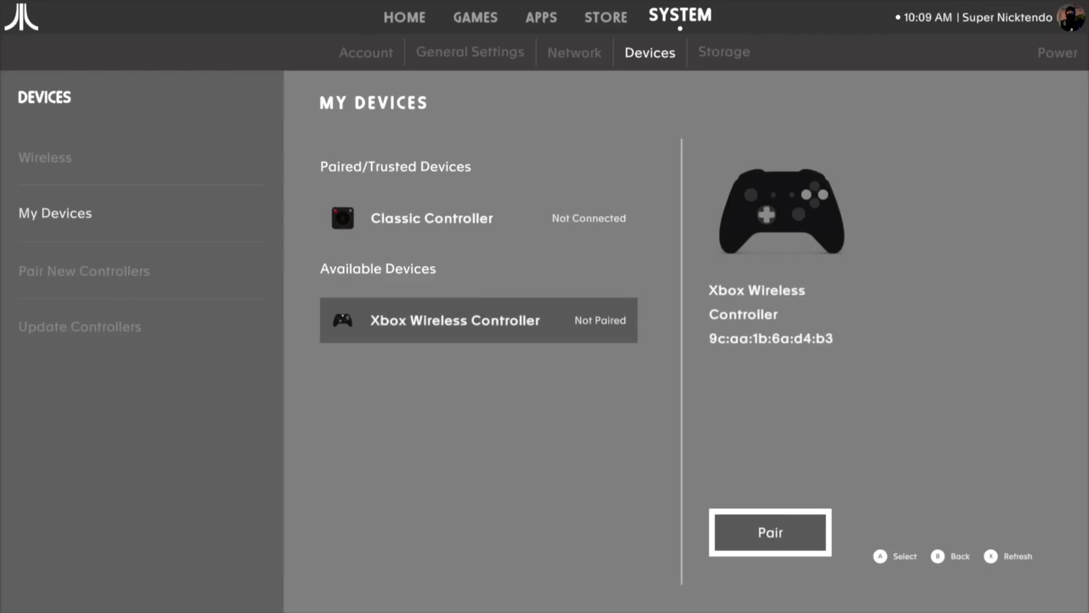
{"action": "left_click", "coordinate": [770, 532]}
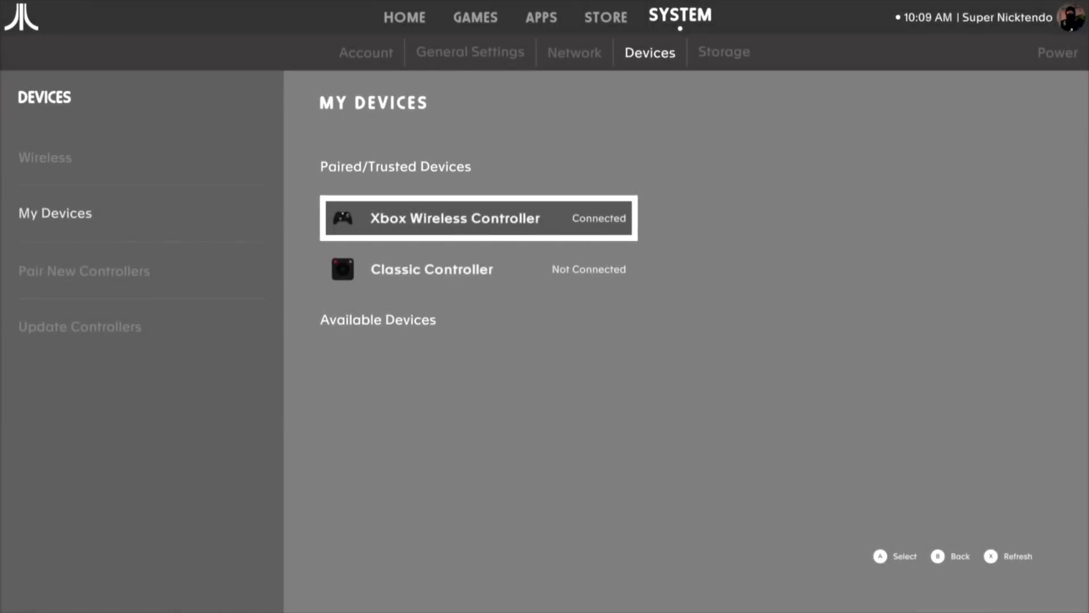
{"action": "left_click", "coordinate": [79, 327]}
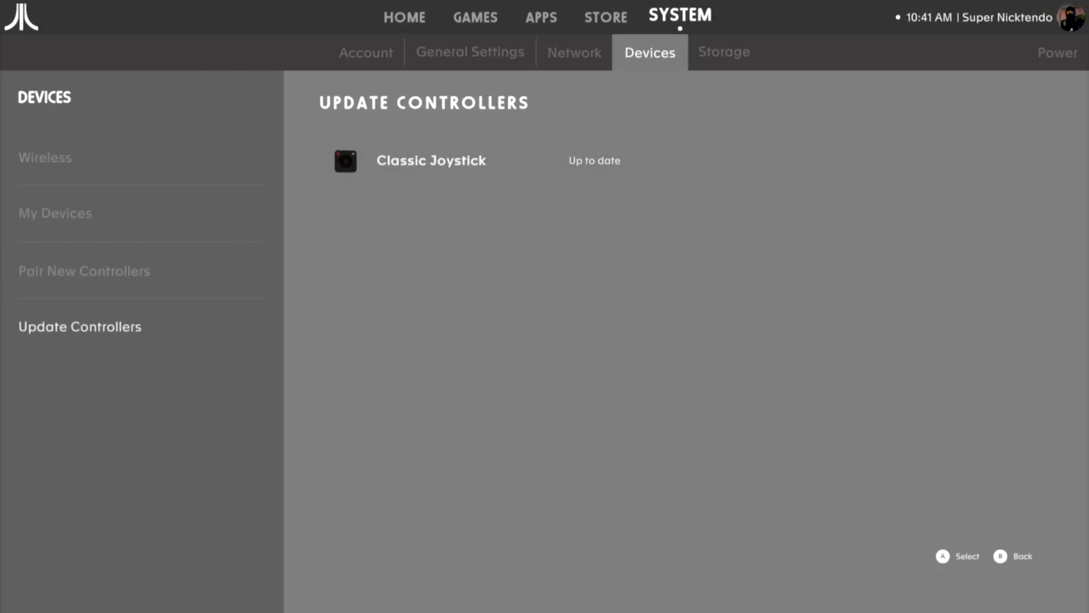
Step: Respond to the empty Samsung Flash Drive's format prompt and review internal storage used by games, apps and Atari OS
{"action": "left_click", "coordinate": [724, 52]}
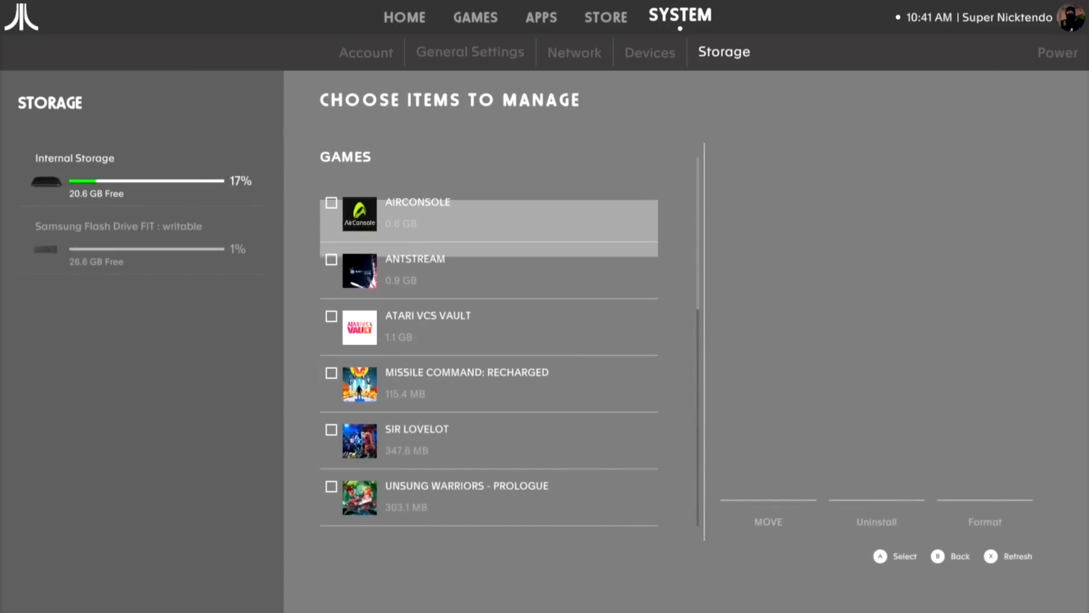
{"action": "mouse_move", "coordinate": [487, 440]}
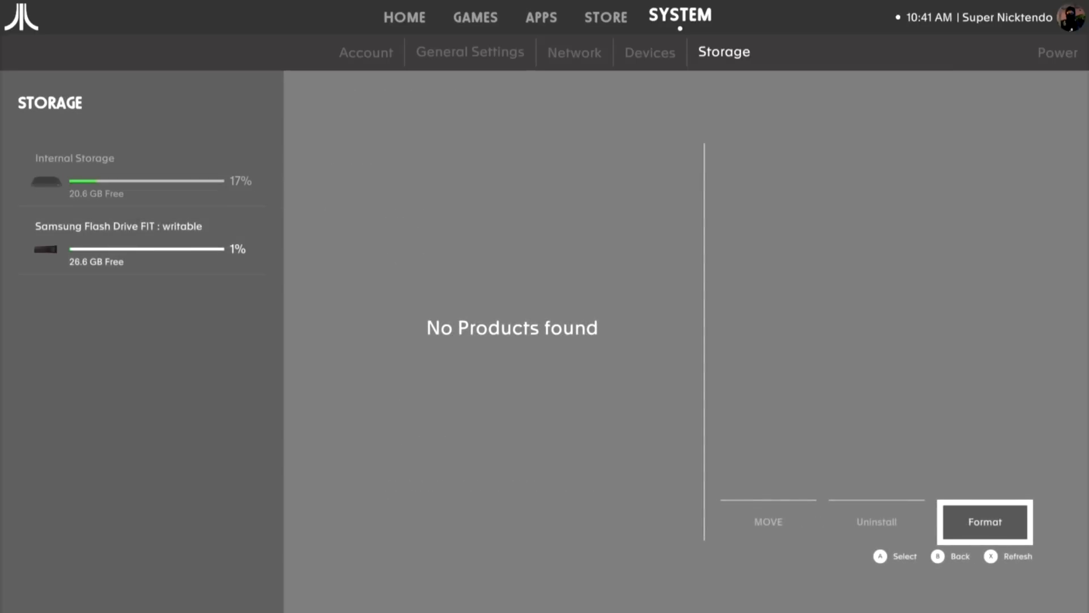
{"action": "left_click", "coordinate": [984, 522]}
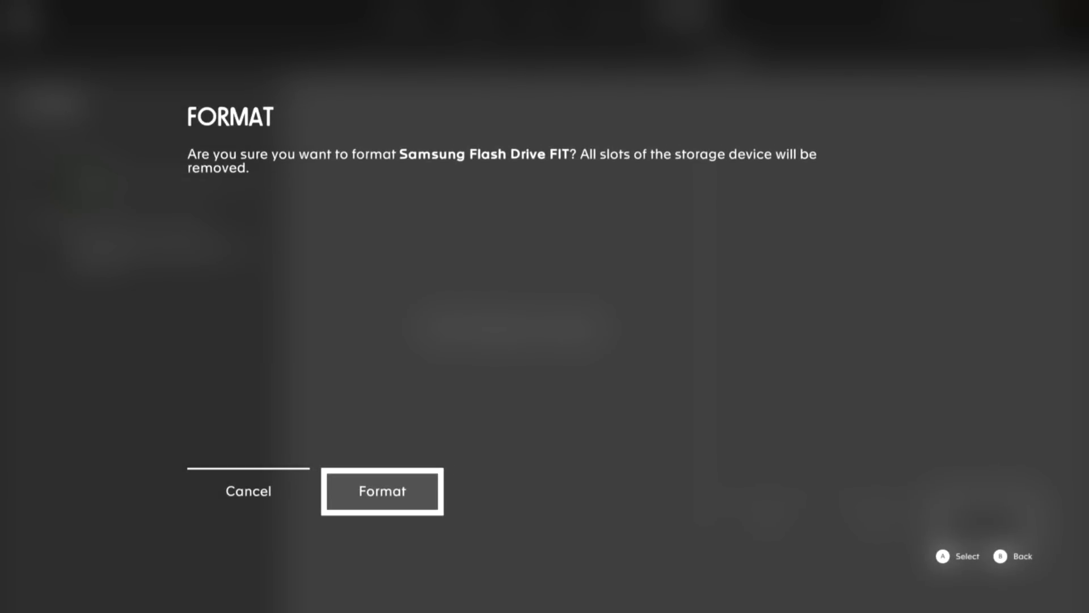
{"action": "left_click", "coordinate": [381, 492]}
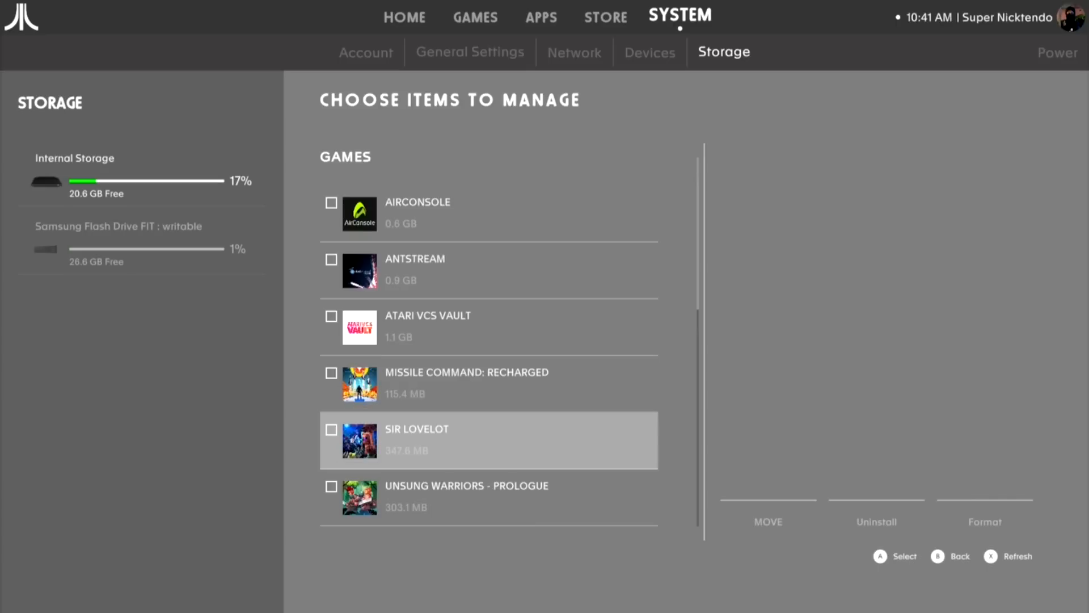
{"action": "scroll", "scroll_direction": "down", "scroll_amount": 3}
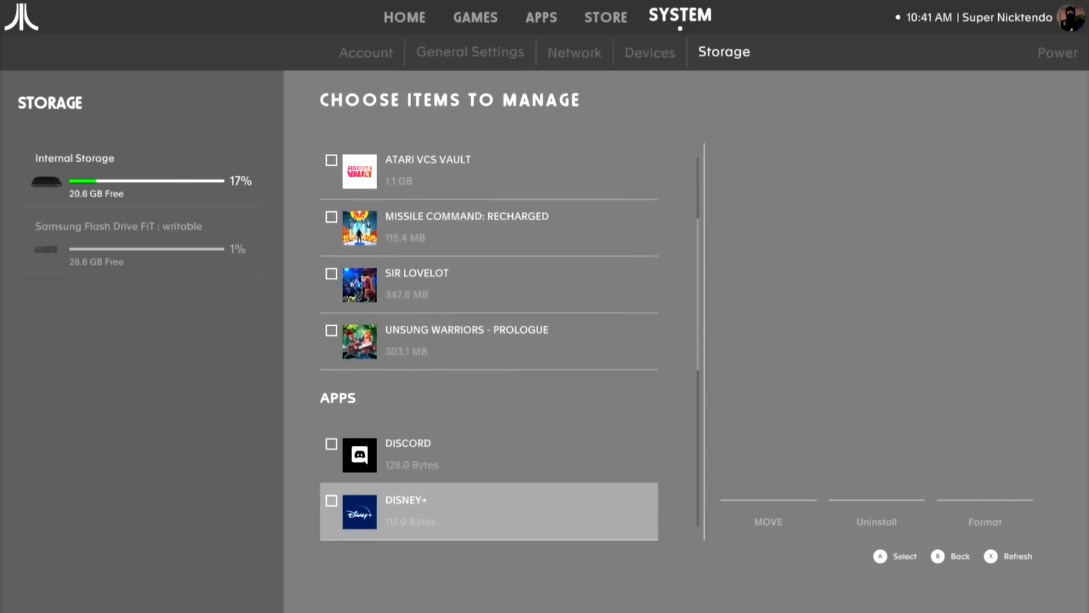
{"action": "scroll", "scroll_direction": "down", "scroll_amount": 3}
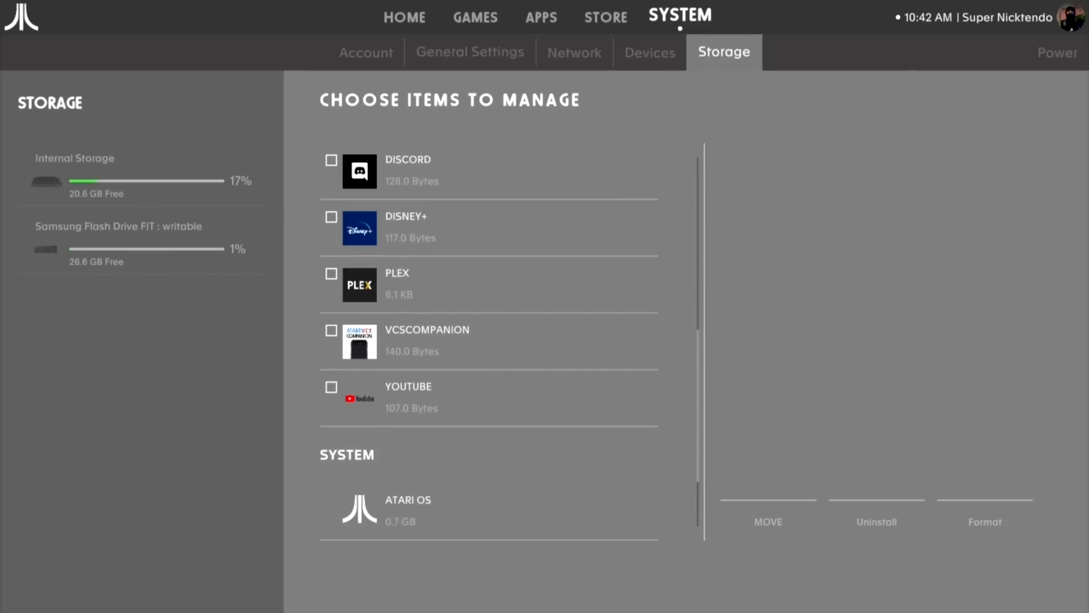
{"action": "left_click", "coordinate": [1058, 52]}
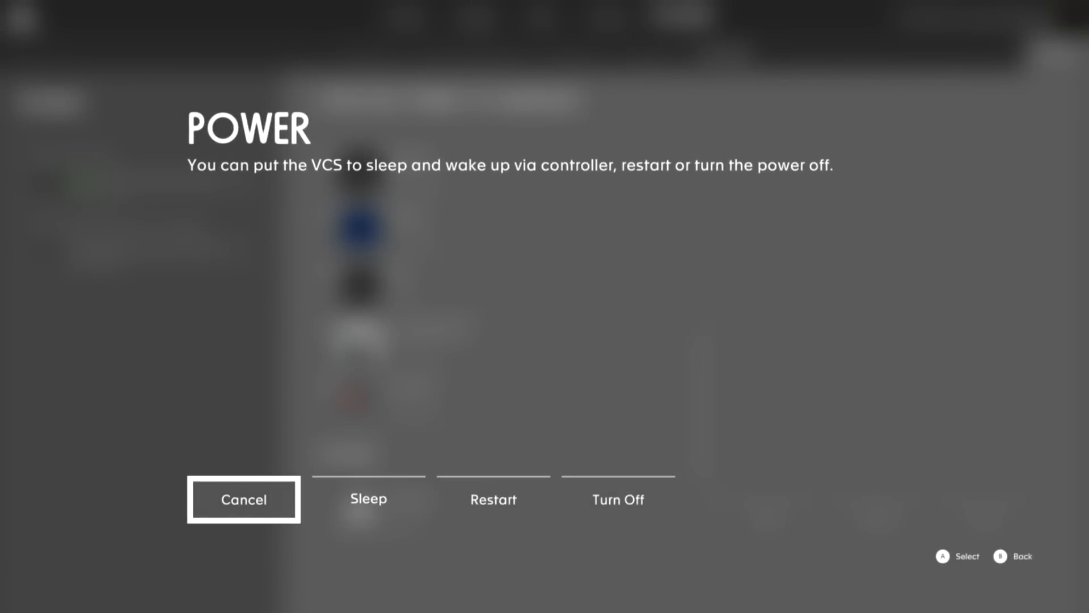
{"action": "left_click", "coordinate": [243, 500]}
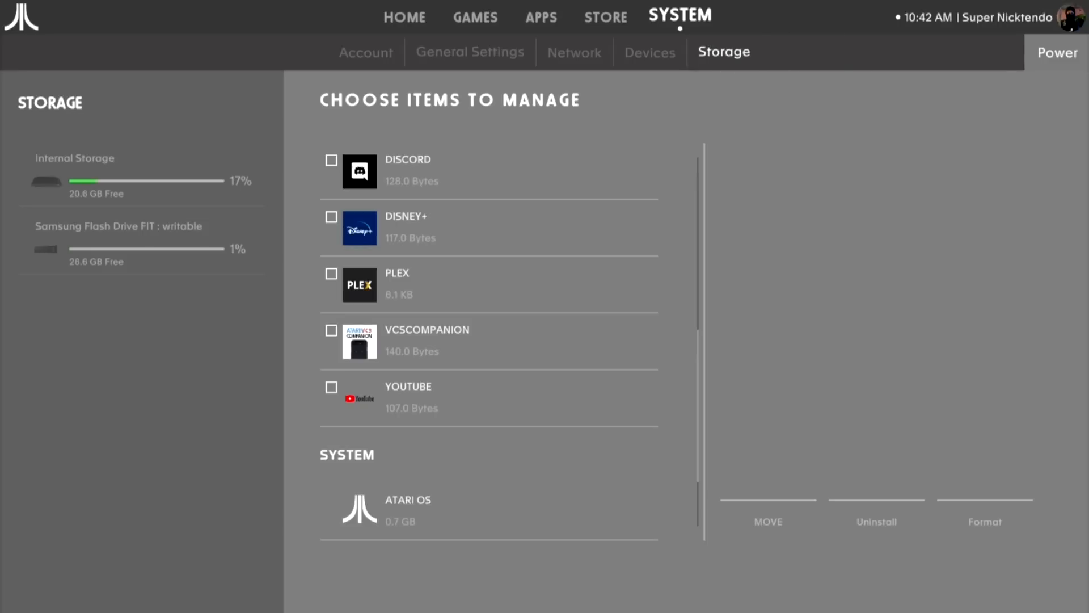
{"action": "left_click", "coordinate": [1073, 17]}
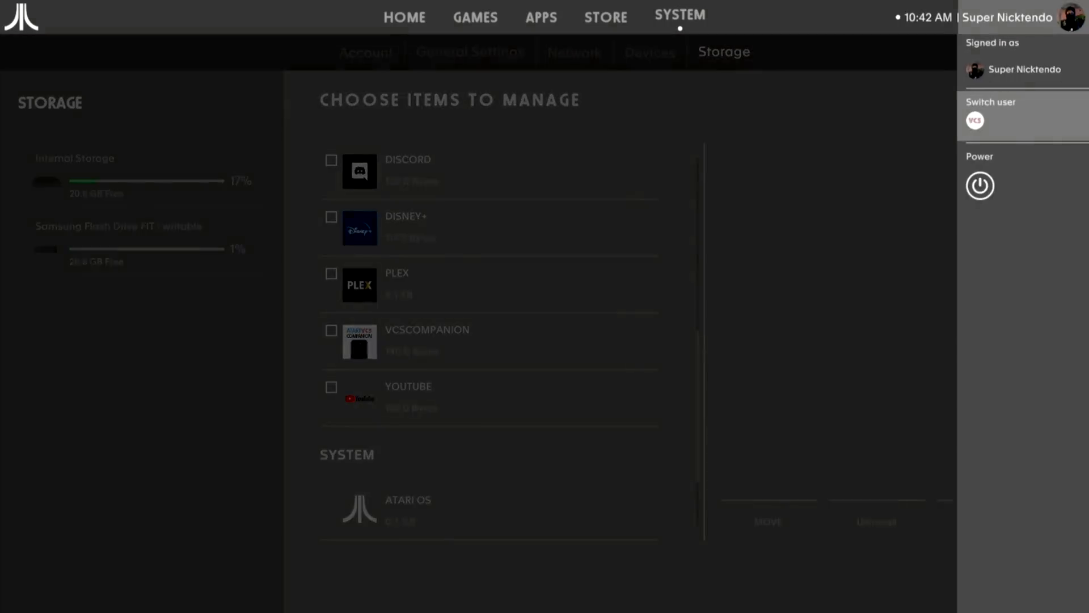
{"action": "left_click", "coordinate": [979, 185]}
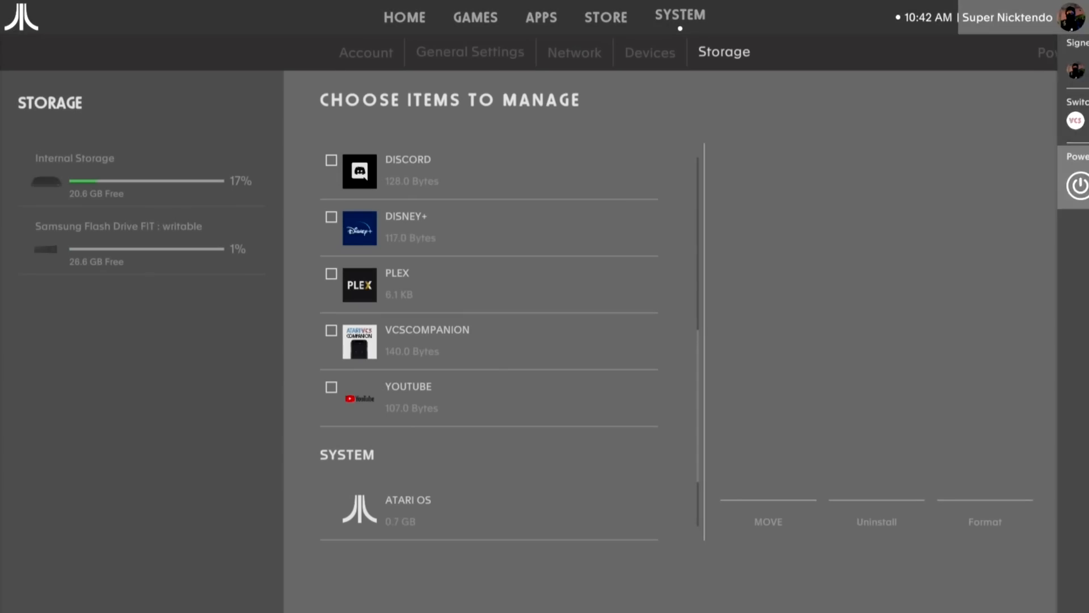
{"action": "left_click", "coordinate": [475, 17]}
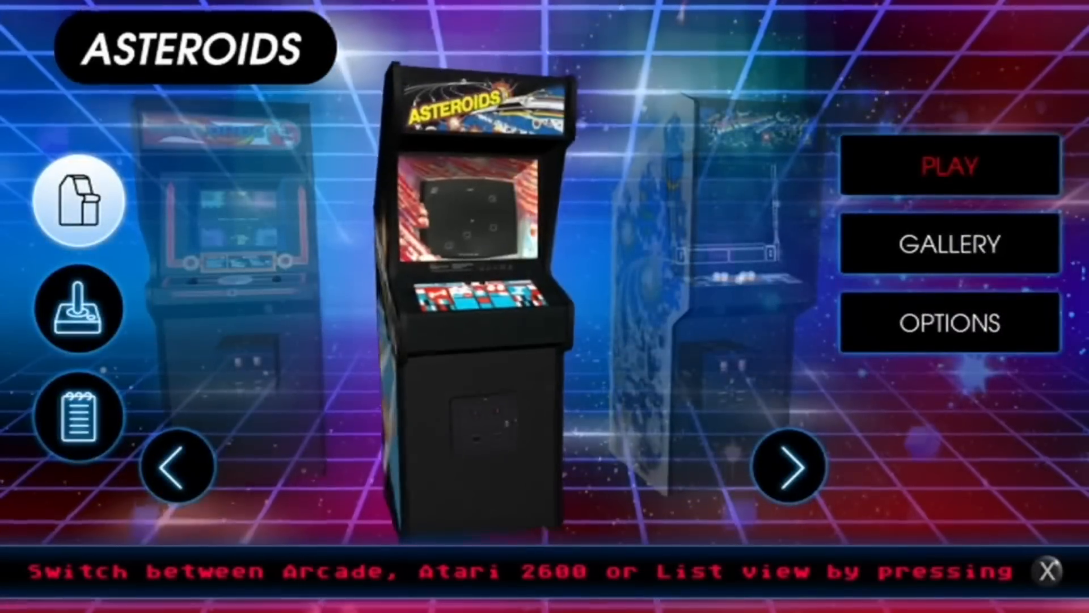
Step: Browse to Tempest, switch to the Atari 2600 cartridges and view Night Driver and Missile Command
{"action": "left_click", "coordinate": [788, 467]}
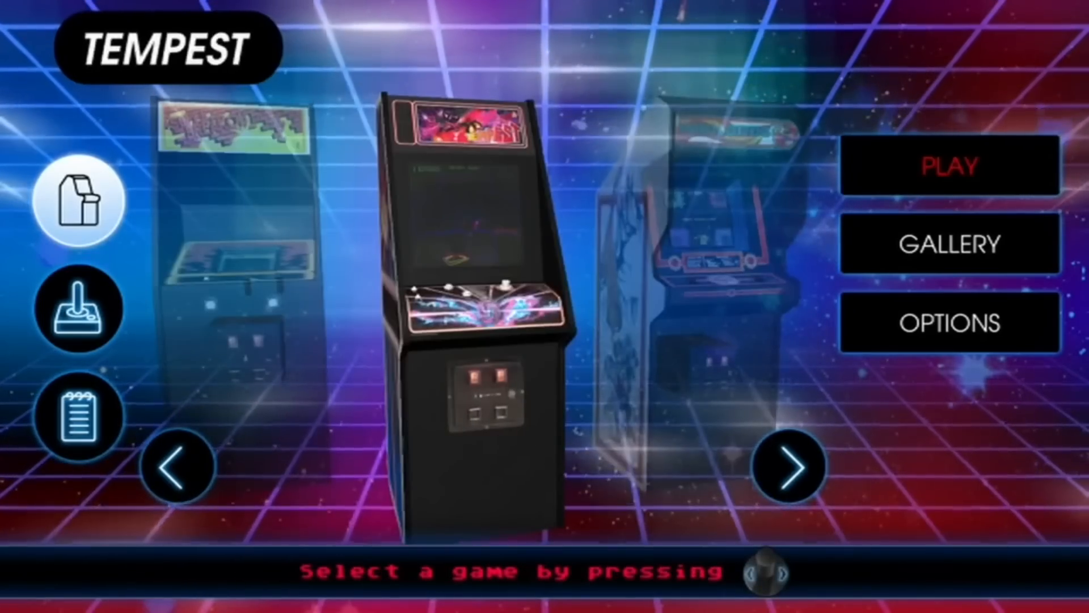
{"action": "left_click", "coordinate": [787, 466]}
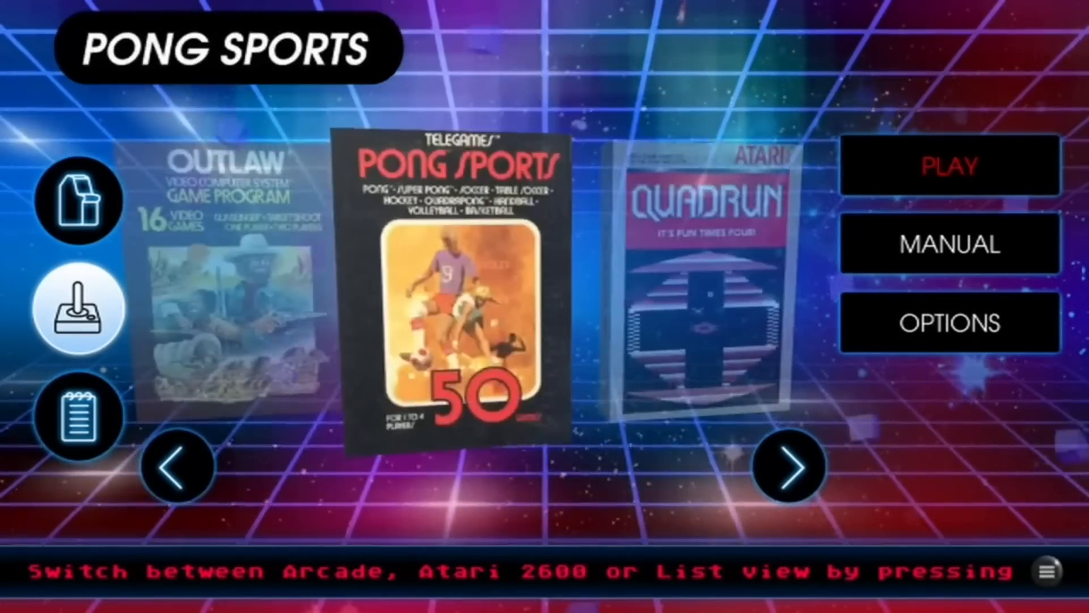
{"action": "left_click", "coordinate": [788, 467]}
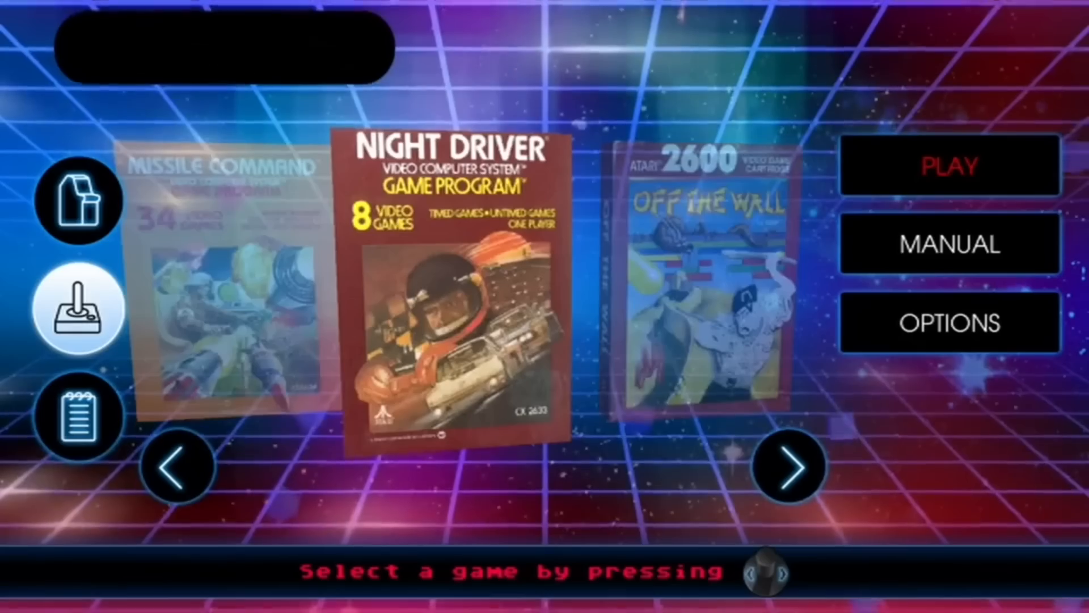
{"action": "left_click", "coordinate": [177, 467]}
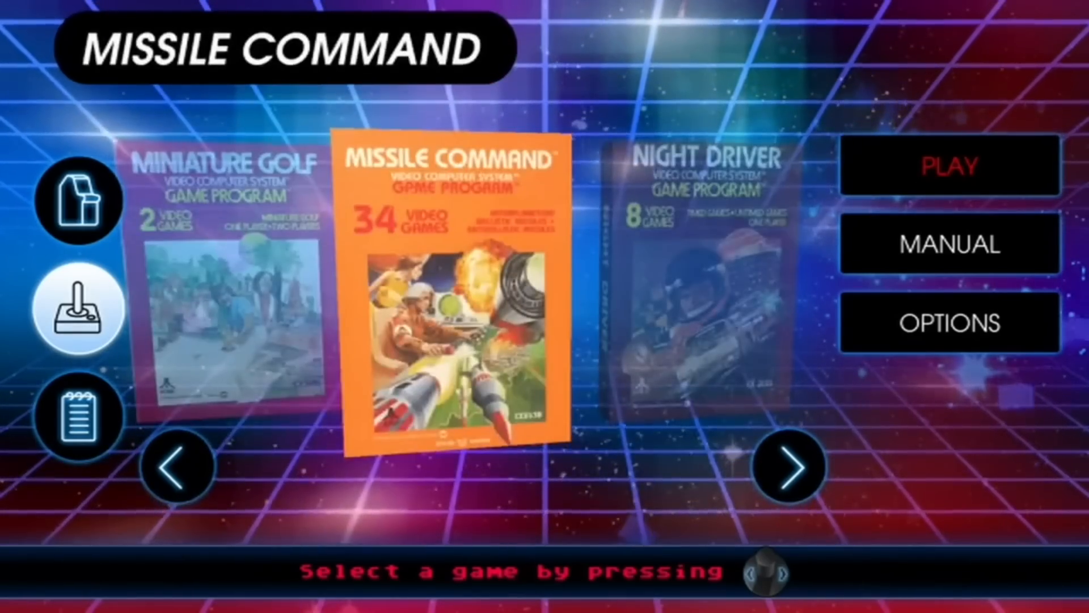
{"action": "left_click", "coordinate": [950, 166]}
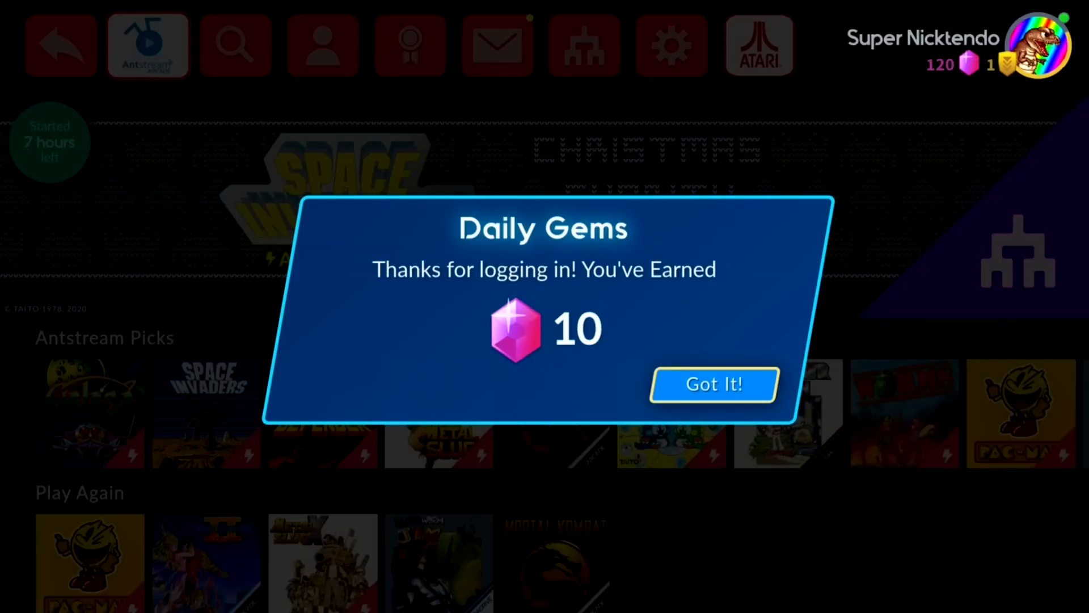
Step: Dismiss the Daily Gems reward, preview Galaga and go to the 1194-title game library
{"action": "left_click", "coordinate": [713, 384]}
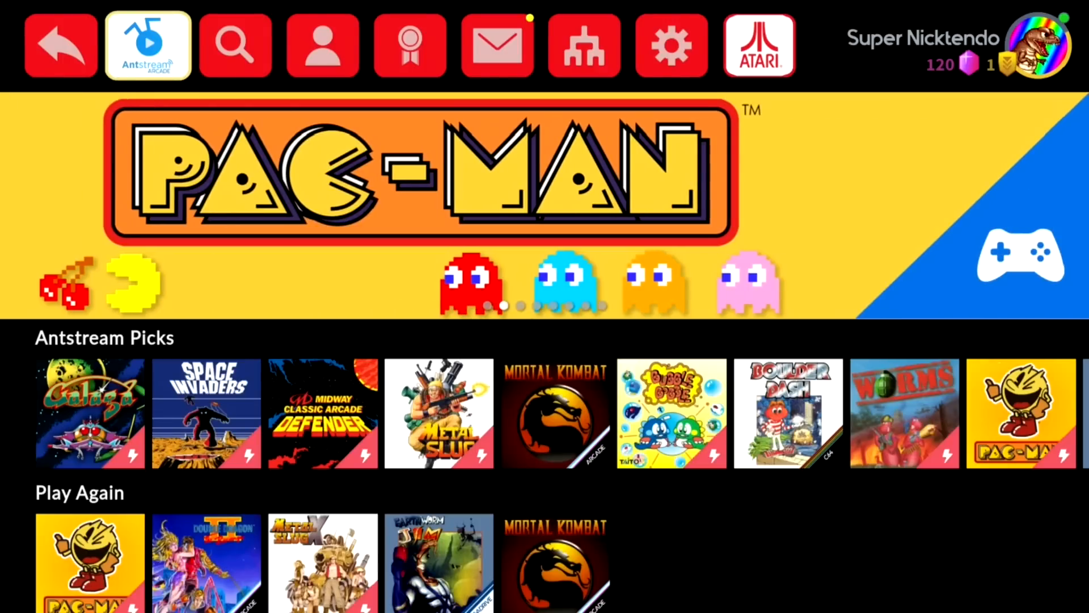
{"action": "left_click", "coordinate": [88, 413]}
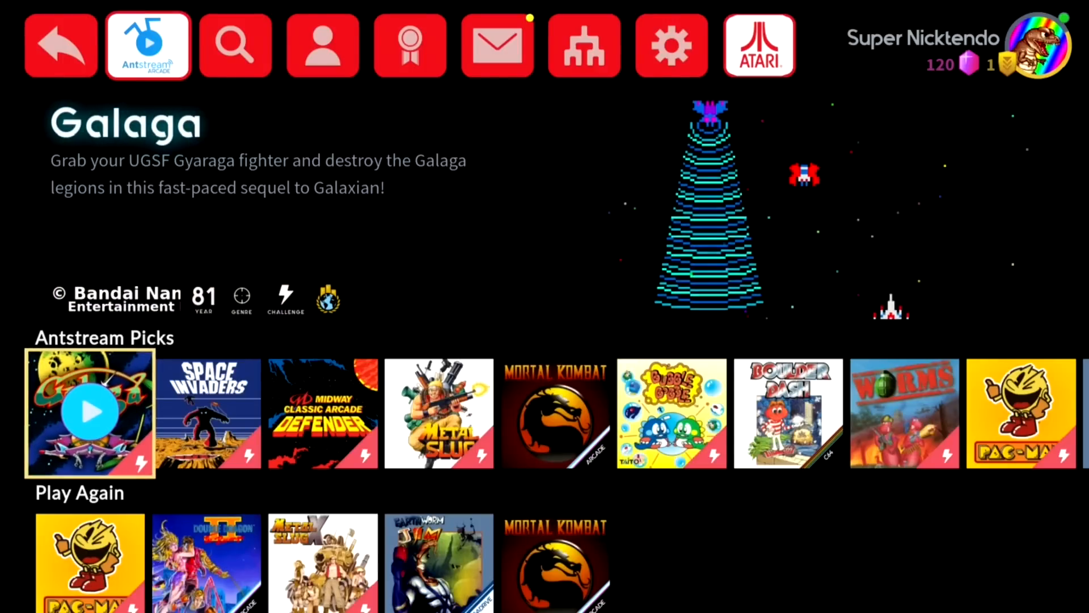
{"action": "left_click", "coordinate": [88, 411]}
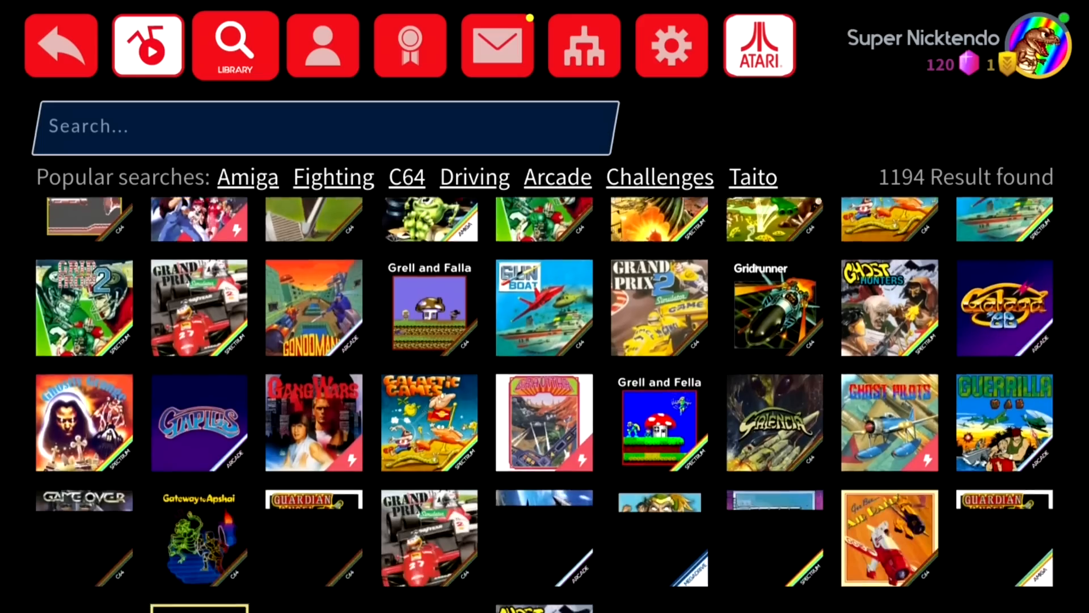
Step: Scroll the library down through the H and I titles
{"action": "scroll", "scroll_direction": "down", "scroll_amount": 3}
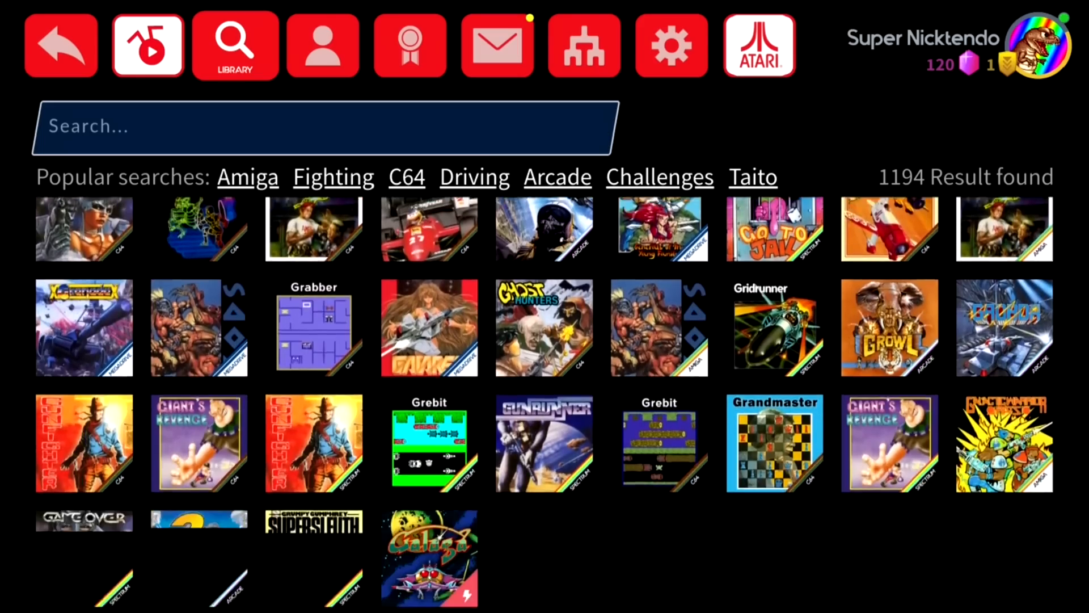
{"action": "scroll", "scroll_direction": "down", "scroll_amount": 3}
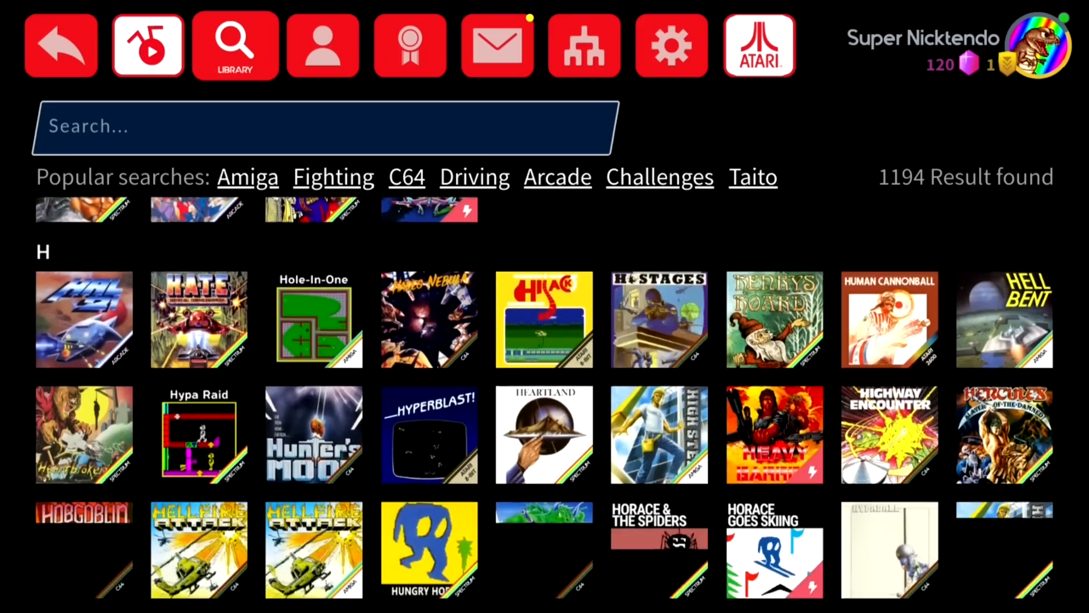
{"action": "scroll", "scroll_direction": "down", "scroll_amount": 3}
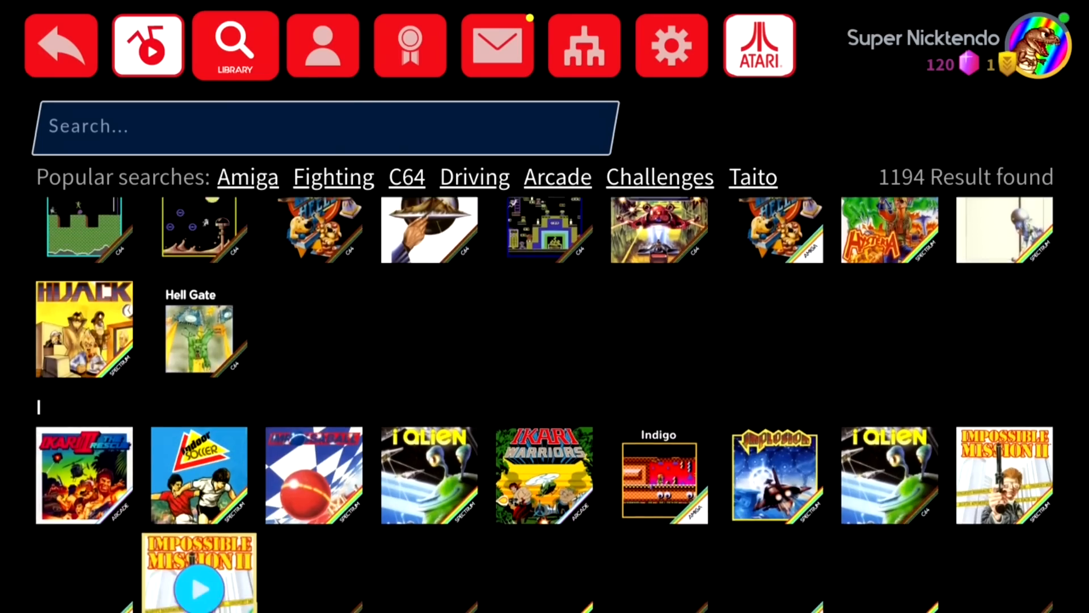
{"action": "scroll", "scroll_direction": "down", "scroll_amount": 3}
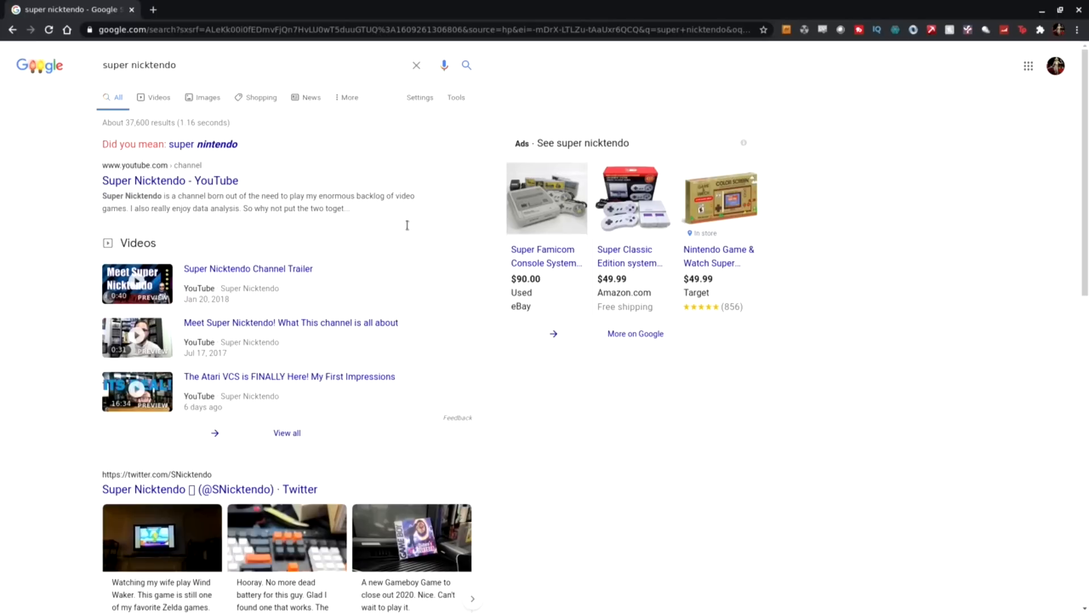
{"action": "mouse_move", "coordinate": [324, 197]}
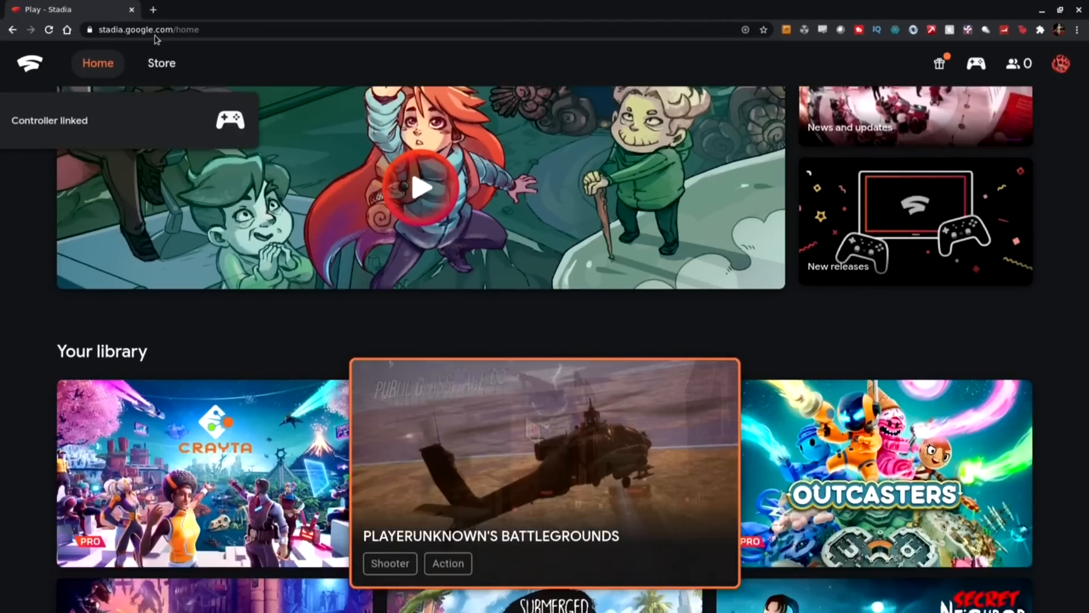
Step: Scroll down through the Stadia Your library game grid
{"action": "scroll", "scroll_direction": "down", "scroll_amount": 3}
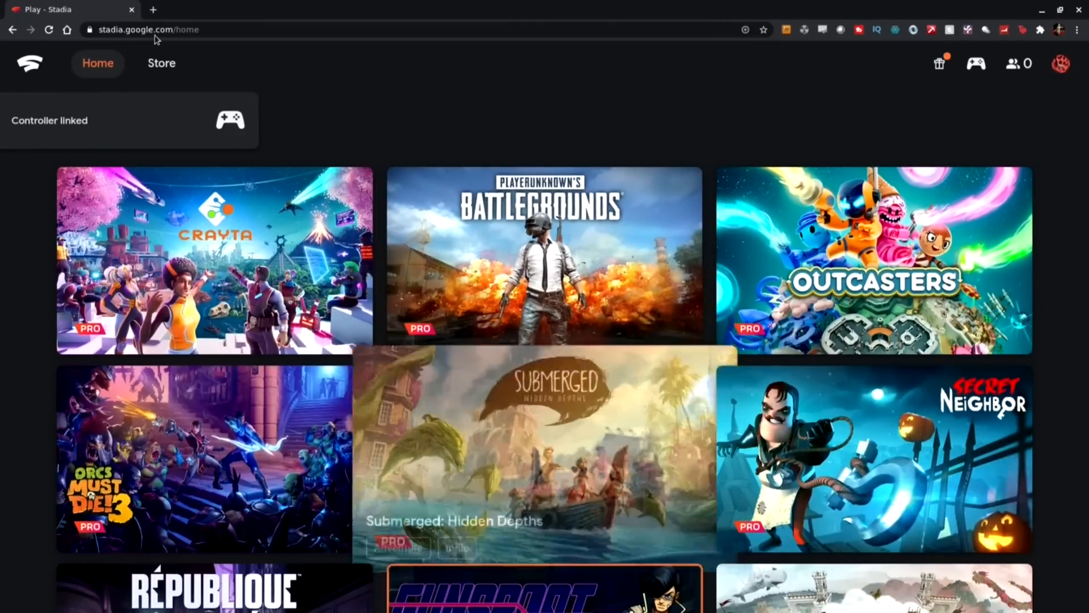
{"action": "scroll", "scroll_direction": "down", "scroll_amount": 3}
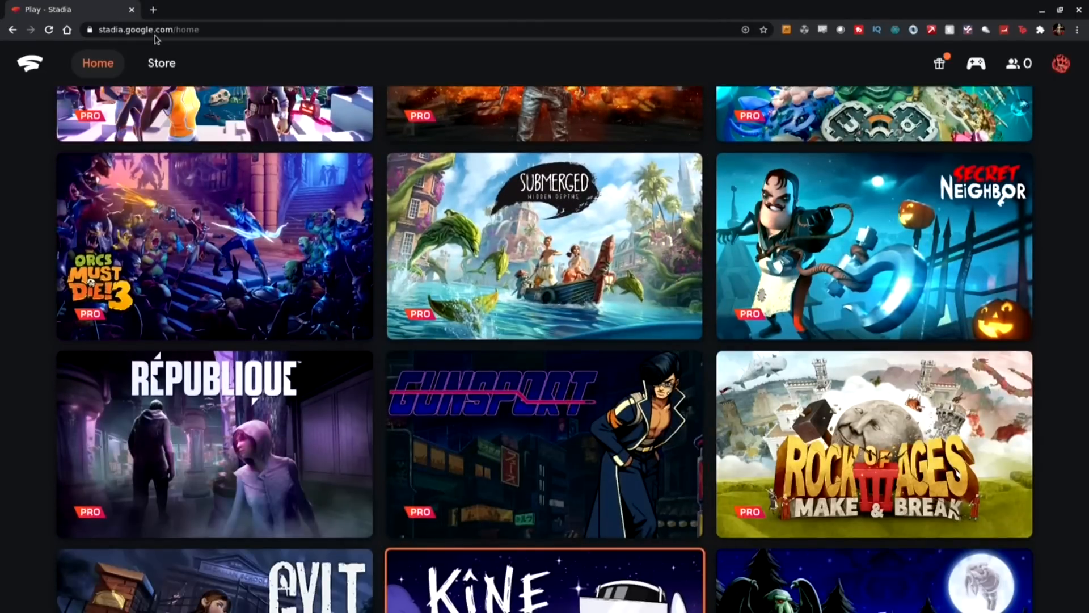
{"action": "scroll", "scroll_direction": "down", "scroll_amount": 3}
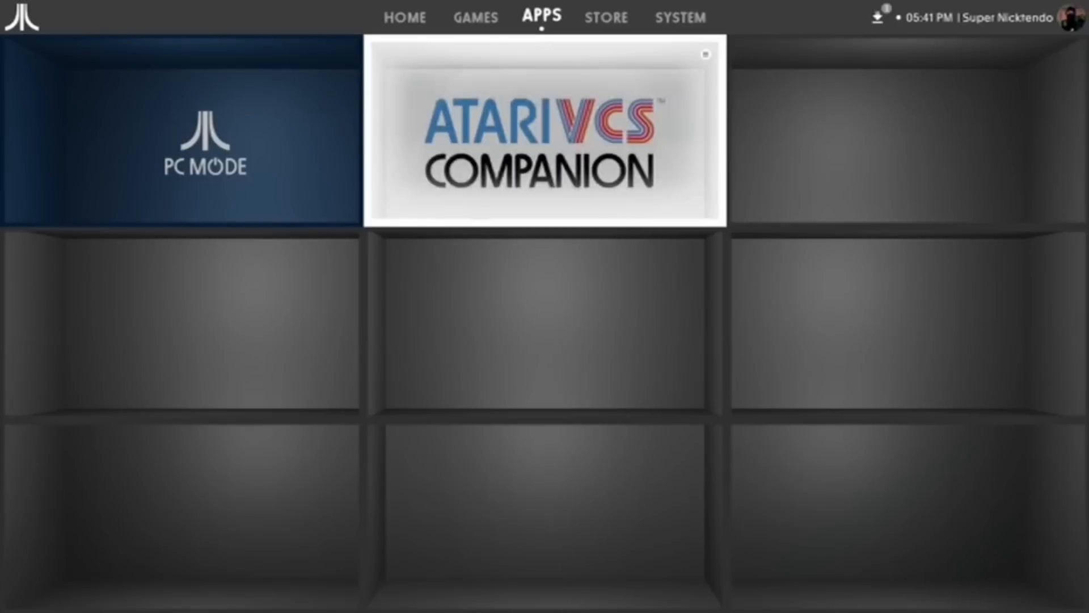
Step: Launch Chrome from the Apps shelf, landing on the Google home page
{"action": "left_click", "coordinate": [542, 135]}
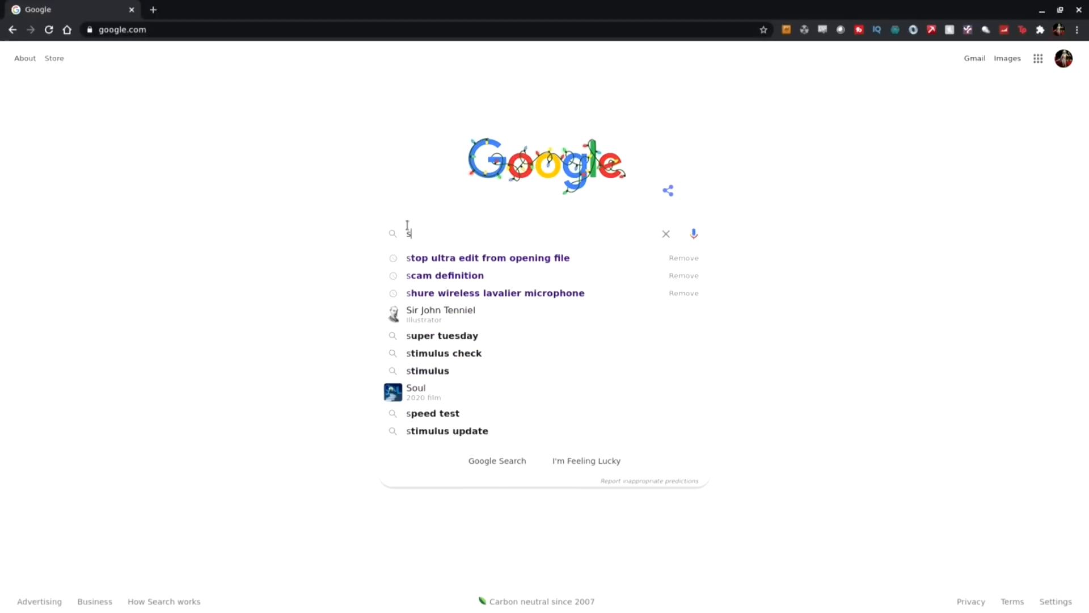
Step: Search Google and reach the Target listing for the Logitech Wireless Keyboard K400
{"action": "type", "text": "uper"}
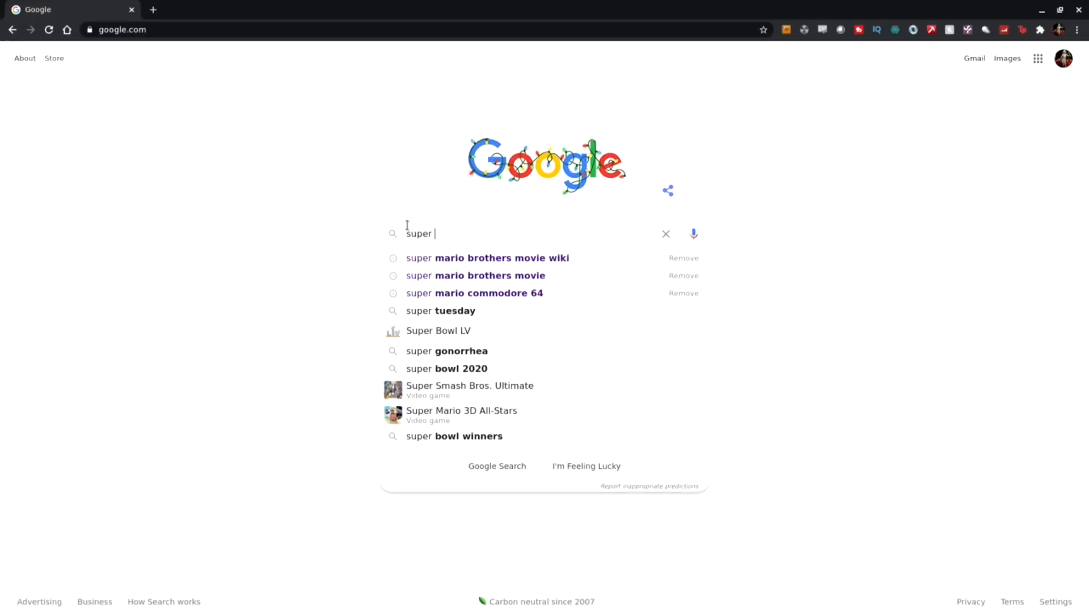
{"action": "type", "text": "n"}
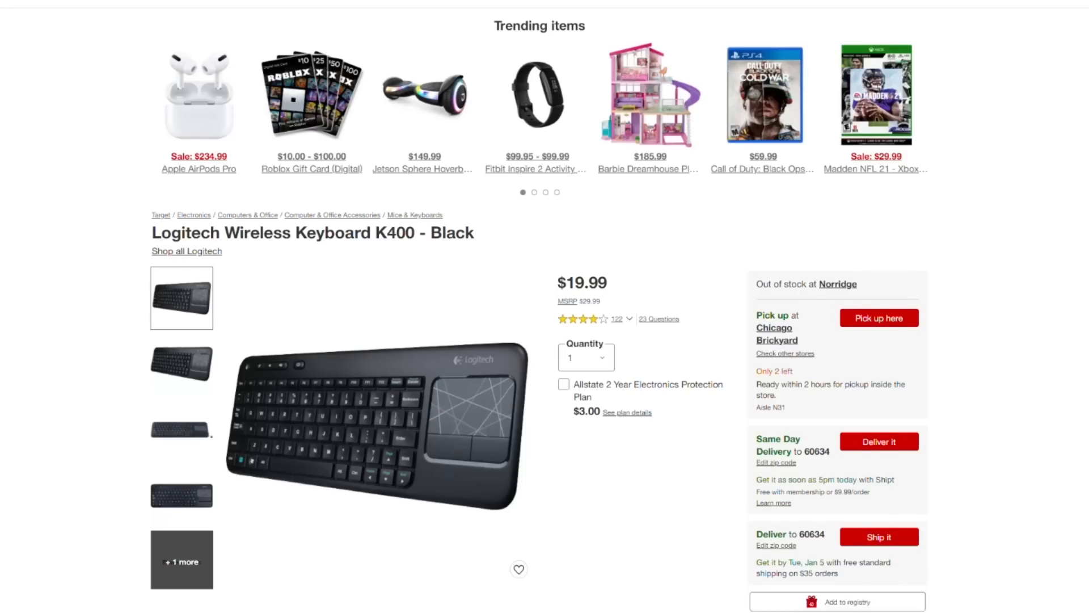
Step: Scroll the Target keyboard page down to its About this item highlights
{"action": "scroll", "scroll_direction": "down", "scroll_amount": 3}
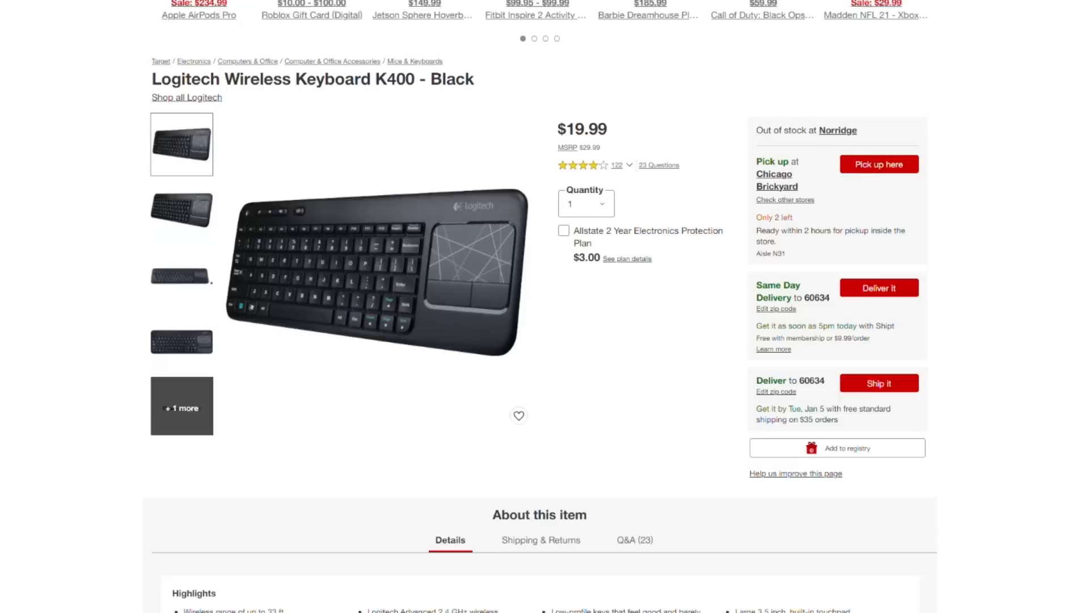
{"action": "scroll", "scroll_direction": "down", "scroll_amount": 3}
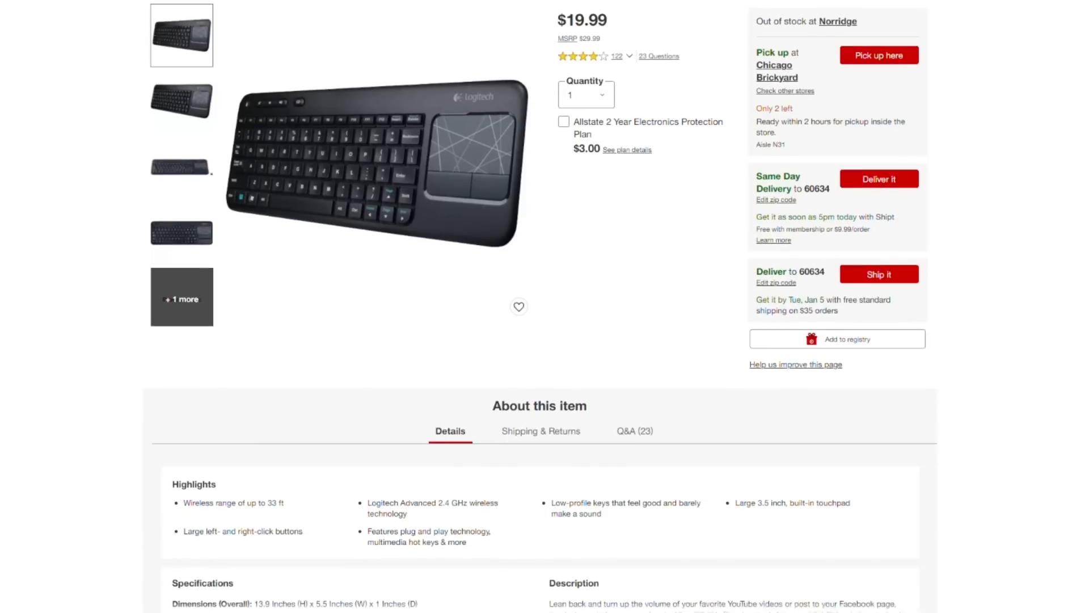
{"action": "scroll", "scroll_direction": "down", "scroll_amount": 3}
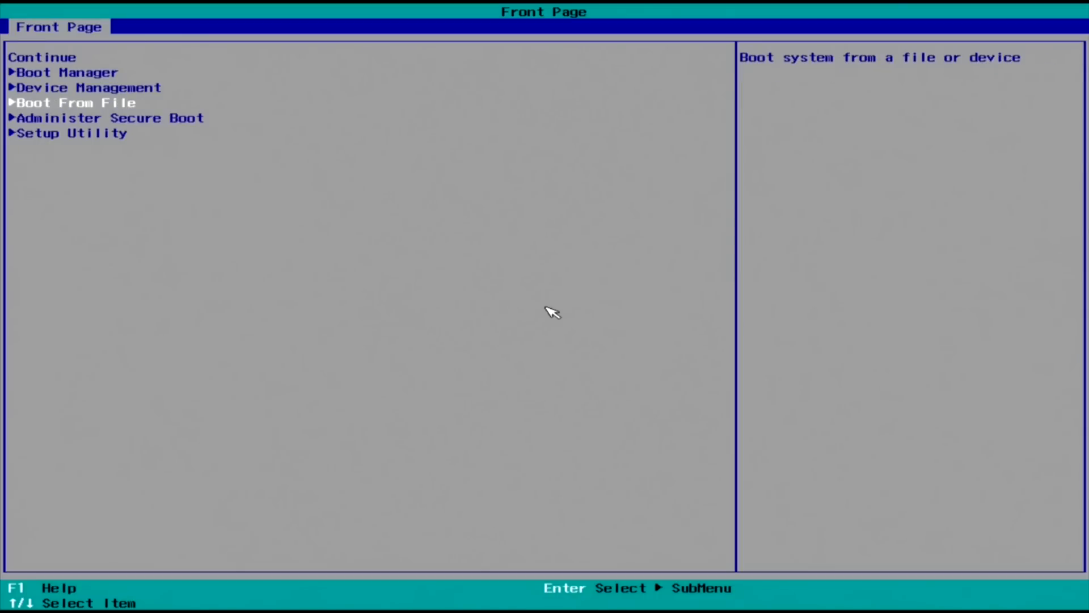
Step: Choose the boot entry on the UEFI Front Page to boot into Ubuntu
{"action": "key", "text": "Up"}
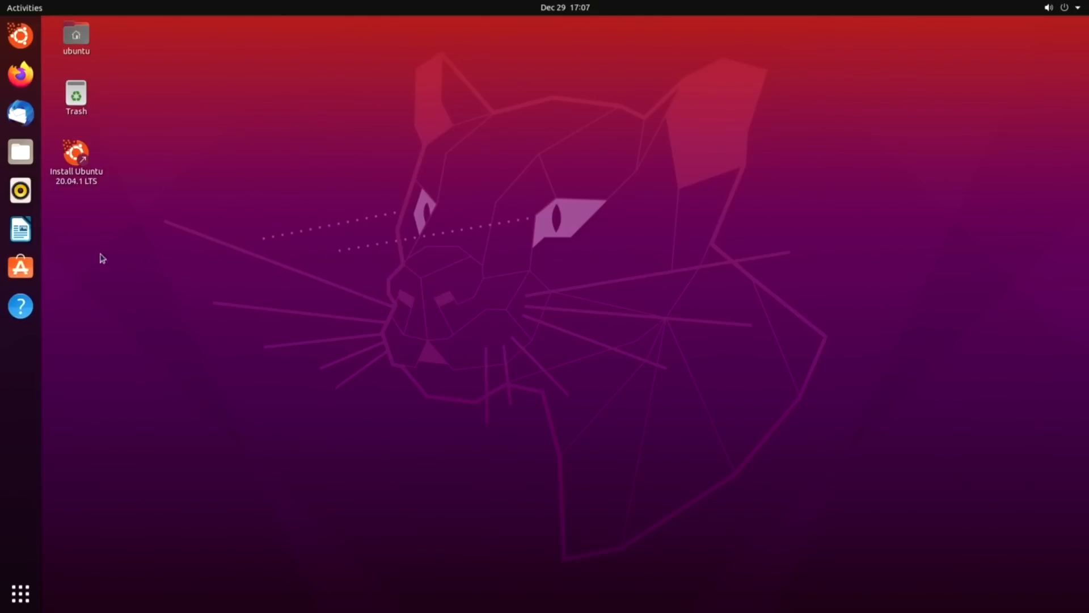
Step: Explore the Ubuntu live desktop and launch Firefox from the dock
{"action": "left_click", "coordinate": [76, 97]}
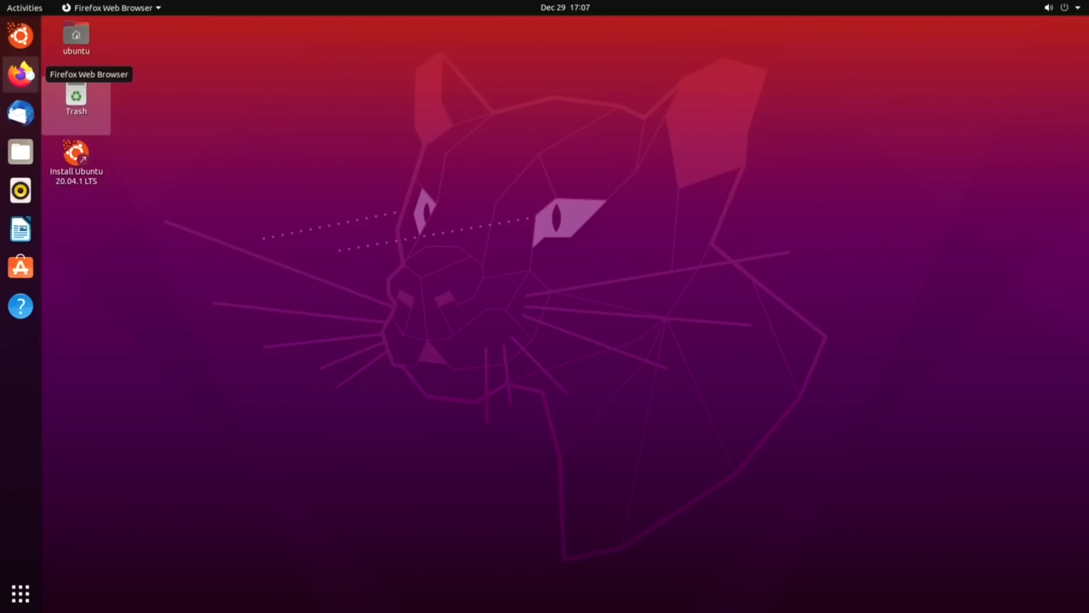
{"action": "left_click", "coordinate": [20, 73]}
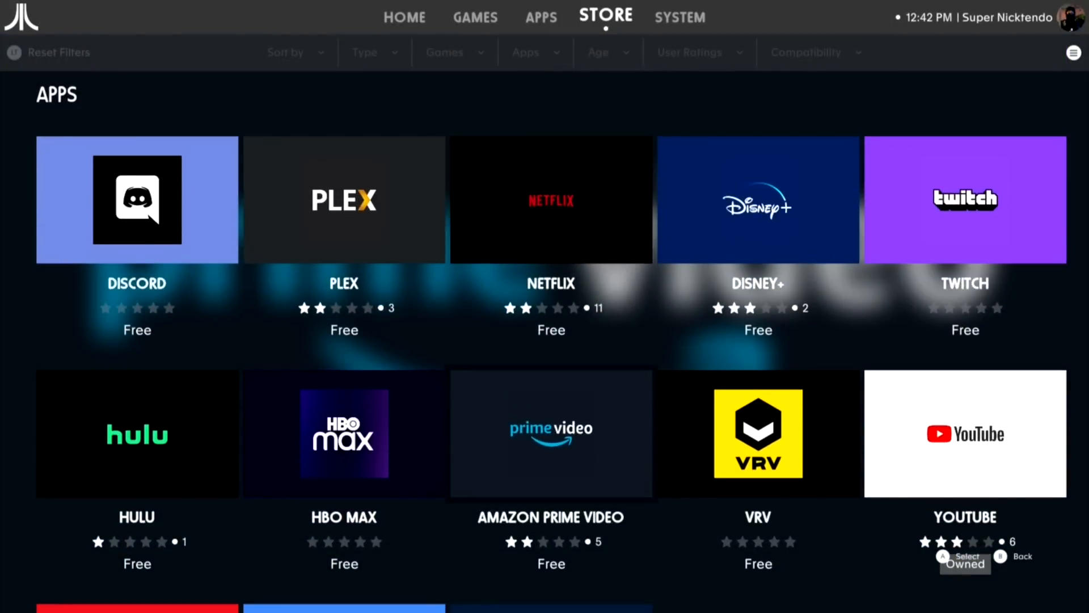
Step: Select the Disney+ tile in Store Apps and download it
{"action": "scroll", "scroll_direction": "down", "scroll_amount": 3}
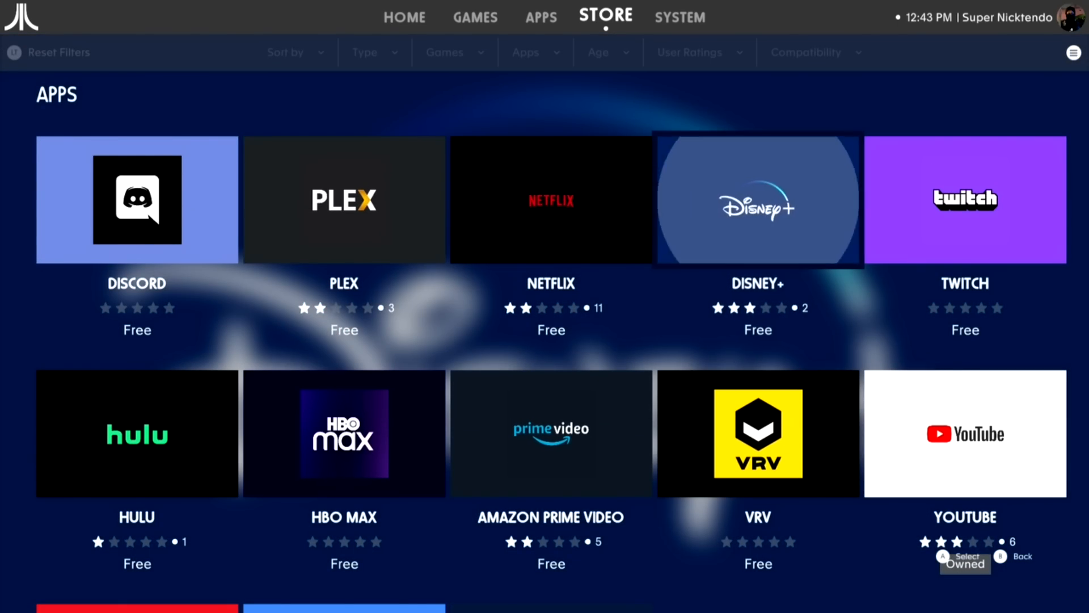
{"action": "left_click", "coordinate": [757, 199]}
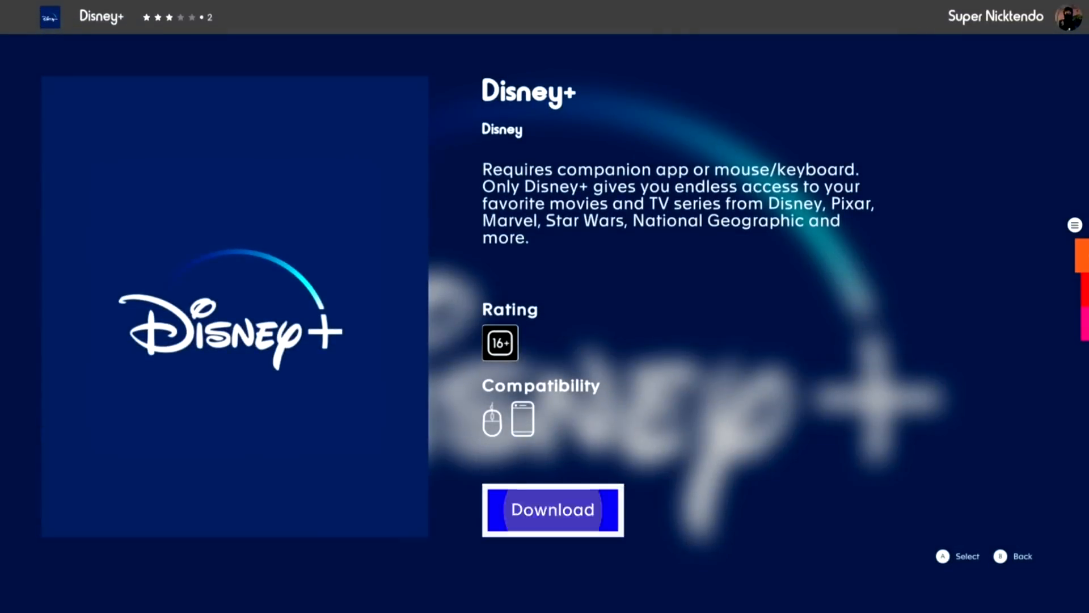
{"action": "left_click", "coordinate": [553, 510]}
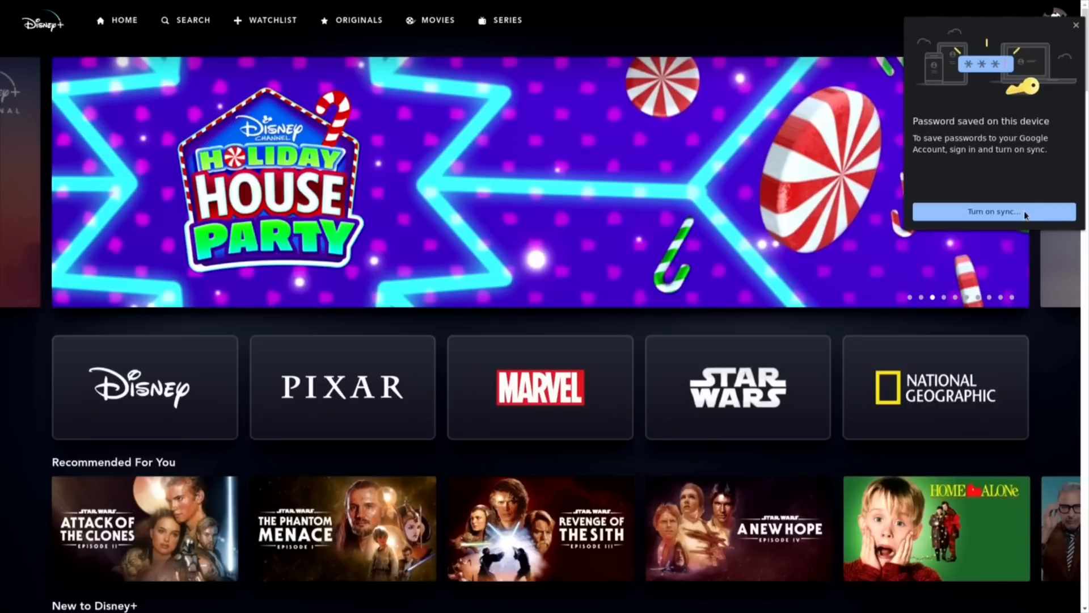
Step: Turn on browser sync from the password popup and confirm with Yes, I'm in
{"action": "left_click", "coordinate": [992, 213]}
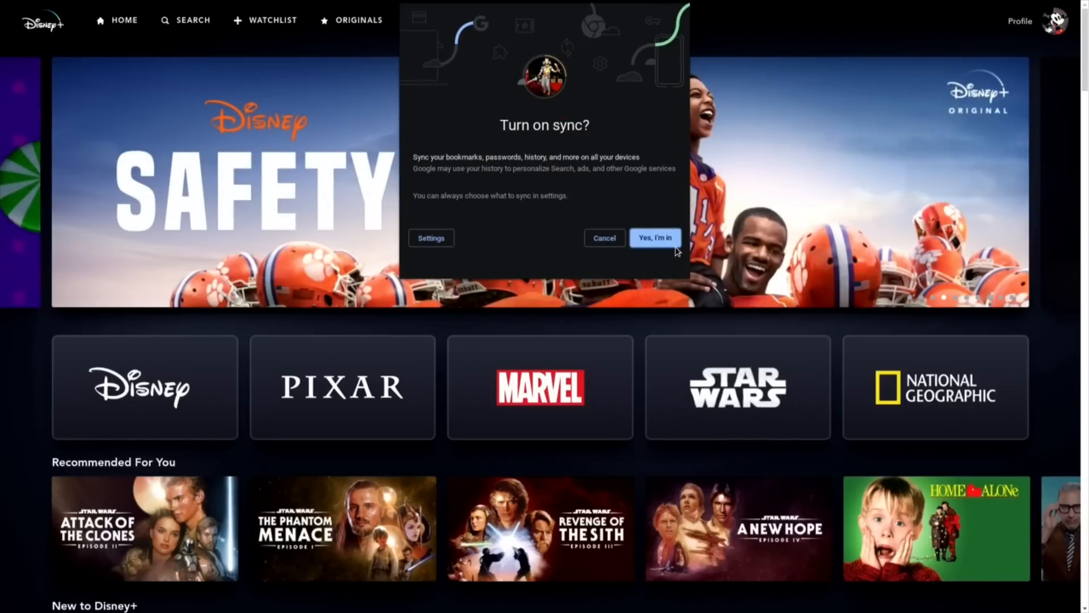
{"action": "left_click", "coordinate": [654, 237]}
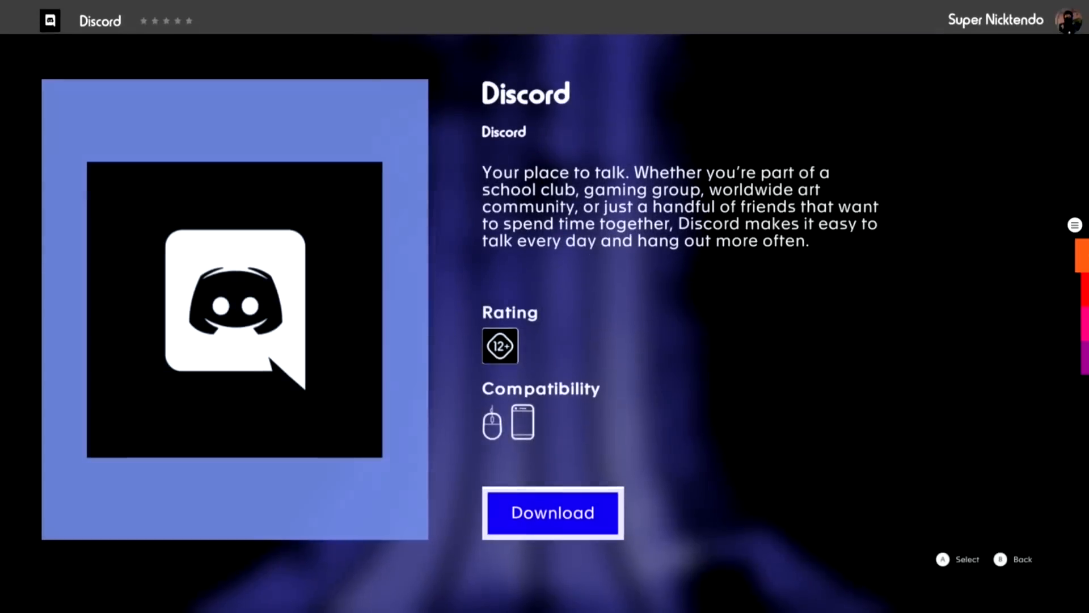
Step: Download Discord from its store page and head back via the top navigation
{"action": "left_click", "coordinate": [552, 512]}
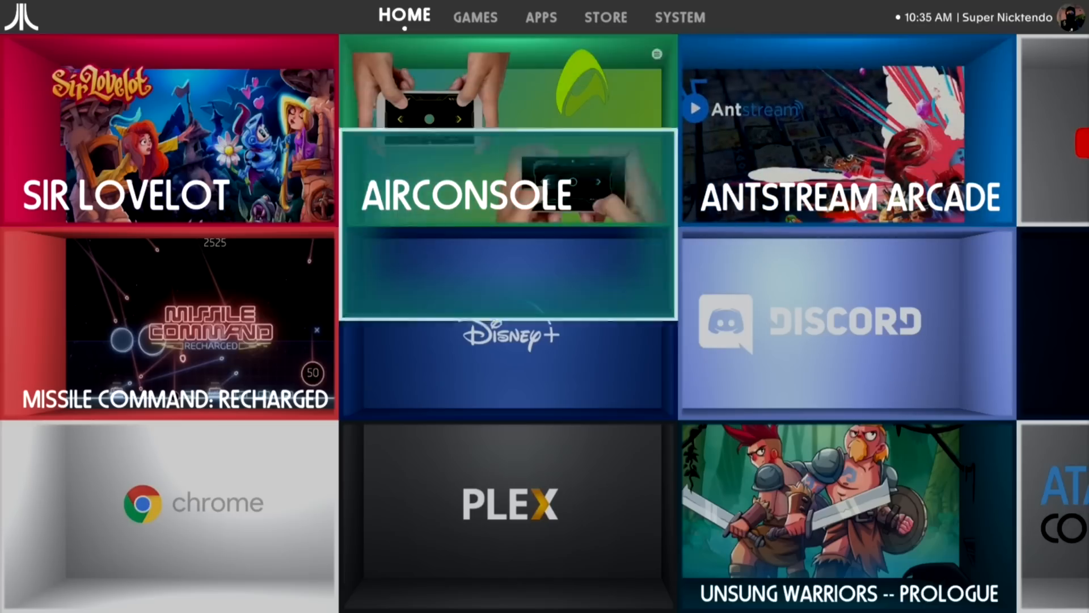
{"action": "left_click", "coordinate": [476, 17]}
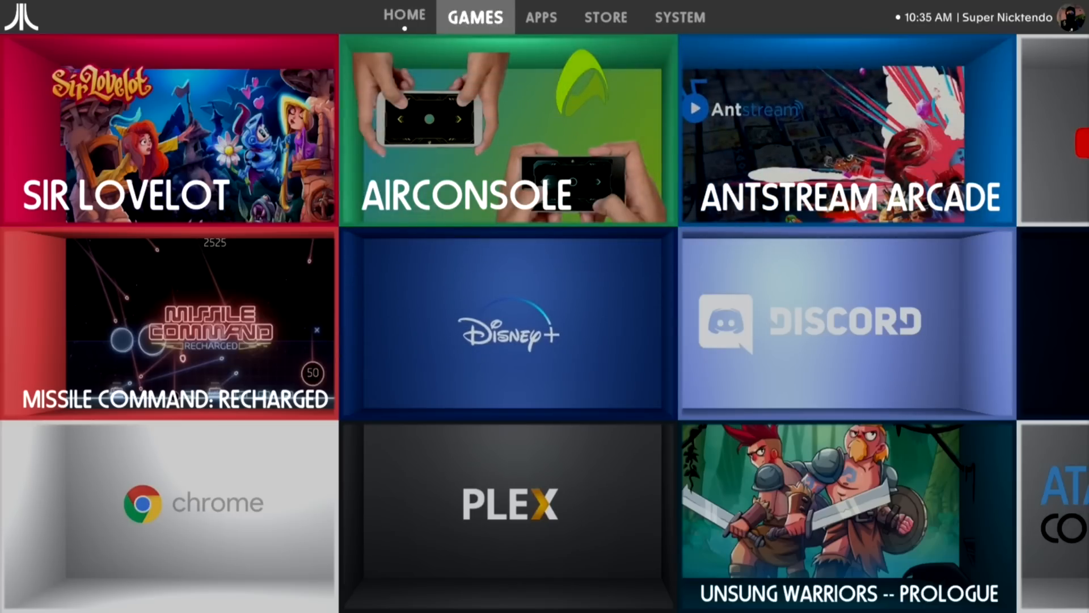
{"action": "left_click", "coordinate": [679, 17]}
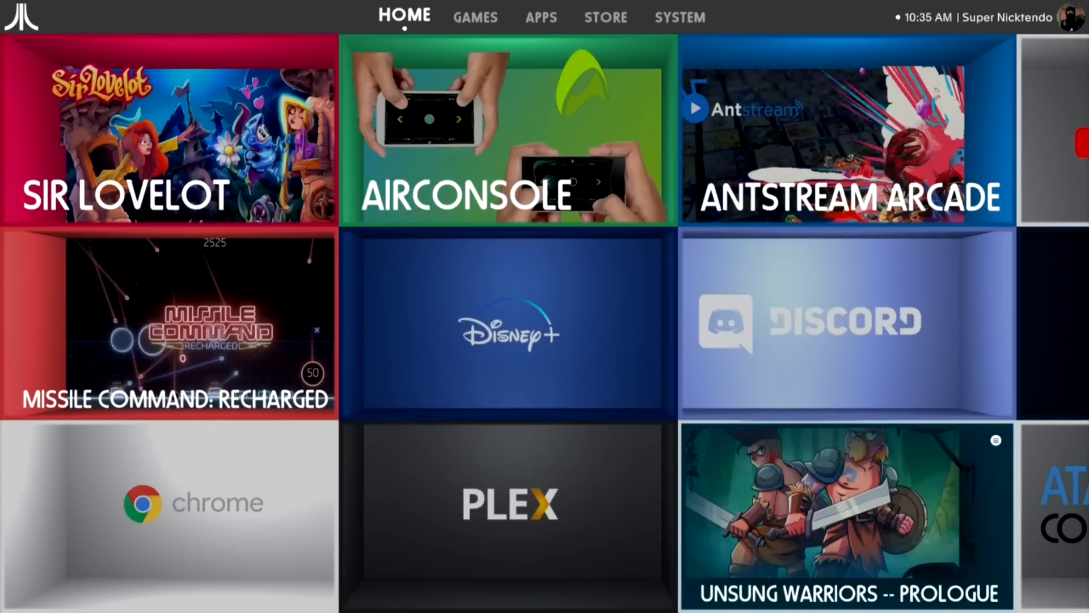
Step: Scroll the home tiles sideways to find Discord beside Disney+
{"action": "scroll", "scroll_direction": "right", "scroll_amount": 3}
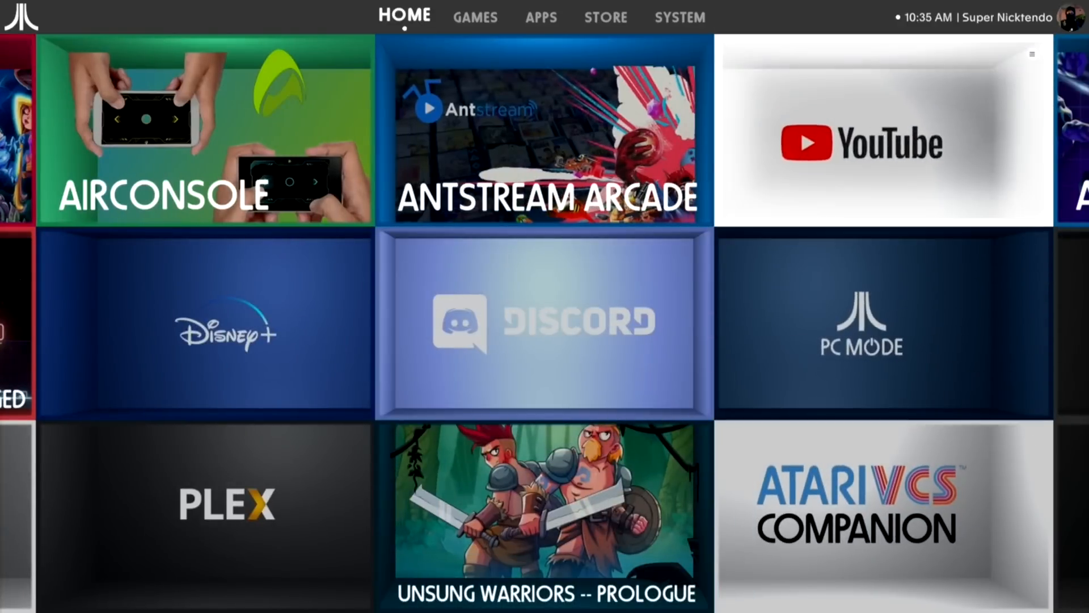
{"action": "scroll", "scroll_direction": "right", "scroll_amount": 3}
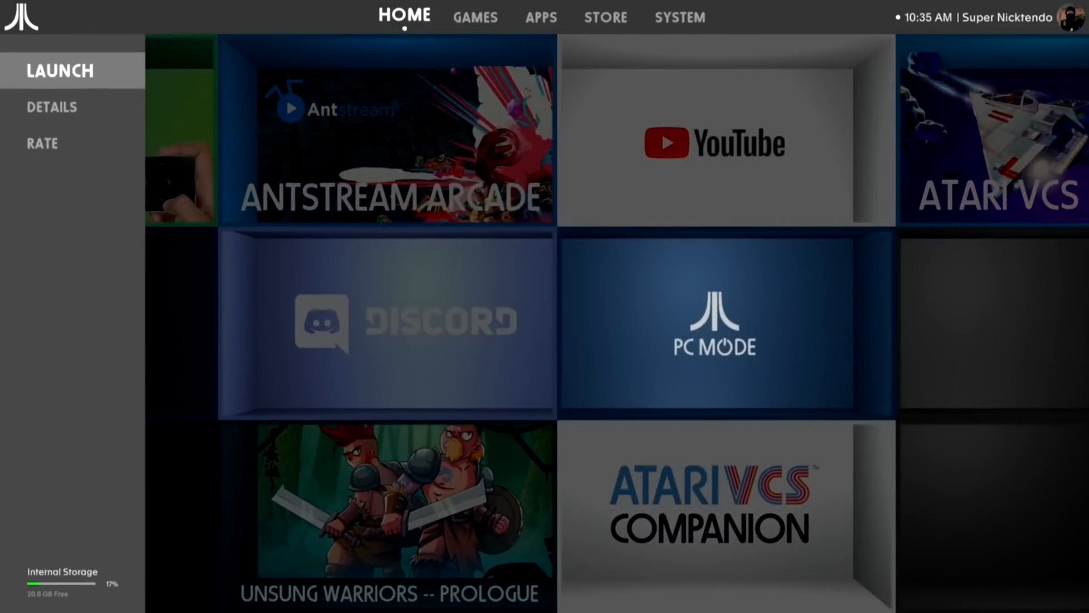
{"action": "scroll", "scroll_direction": "left", "scroll_amount": 3}
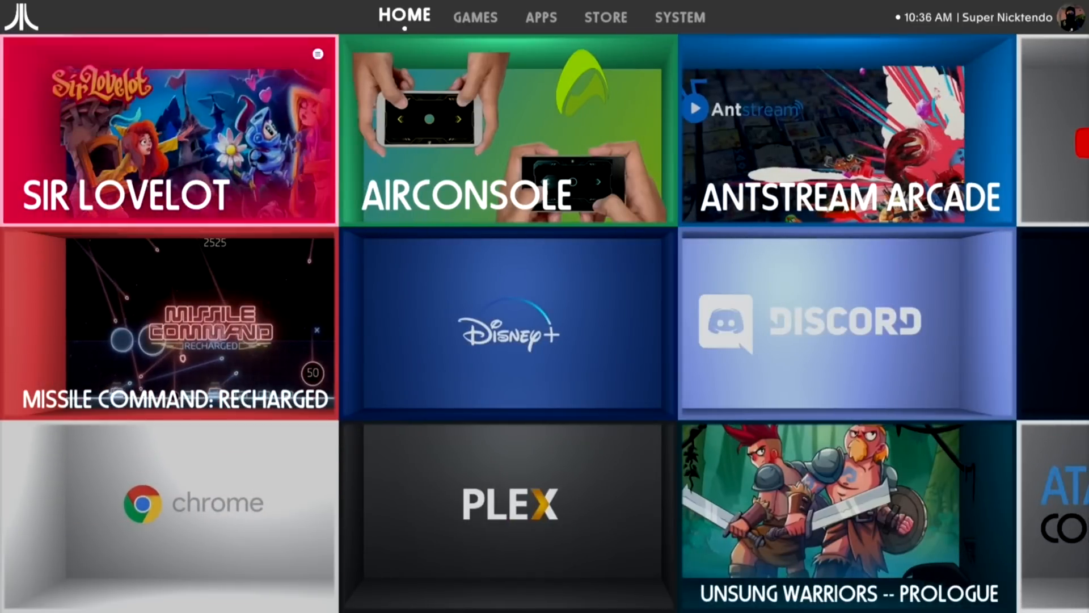
Step: Flip between the Apps and Games shelves, then move toward the Store section
{"action": "left_click", "coordinate": [540, 17]}
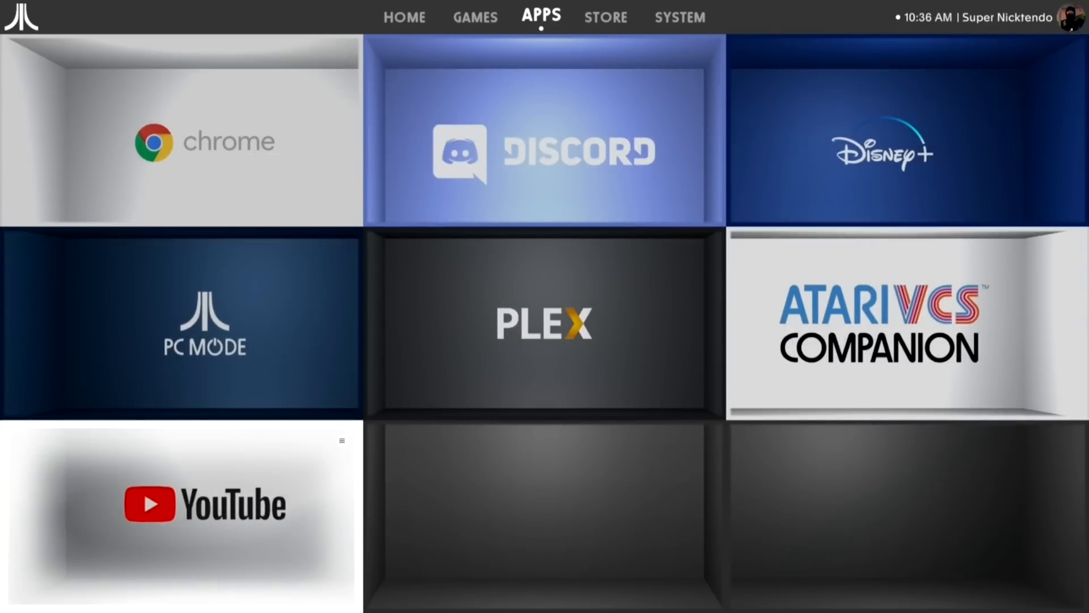
{"action": "left_click", "coordinate": [475, 17]}
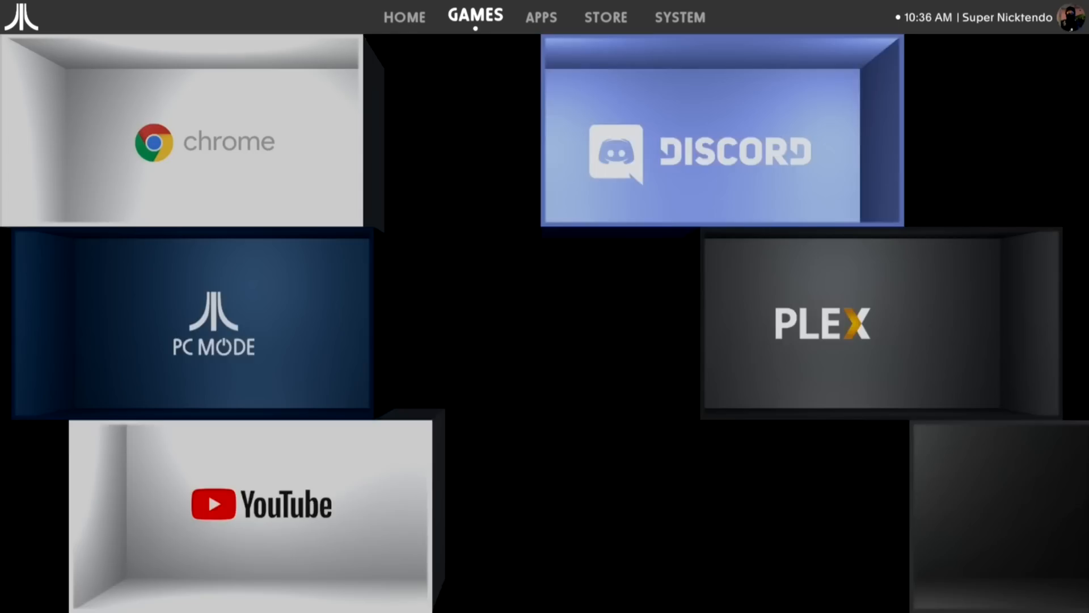
{"action": "left_click", "coordinate": [540, 17]}
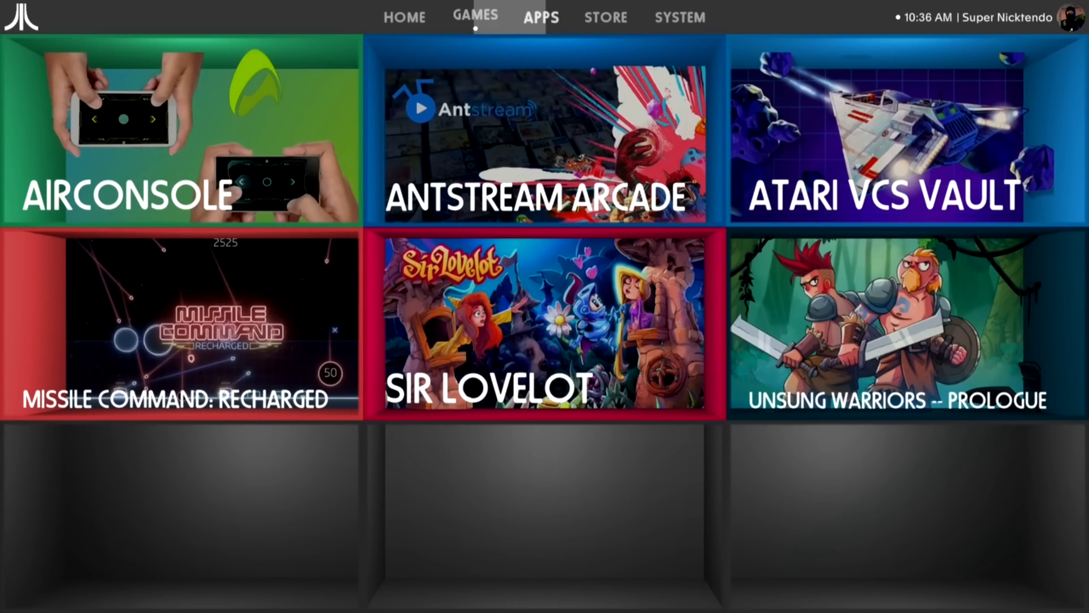
{"action": "left_click", "coordinate": [540, 17]}
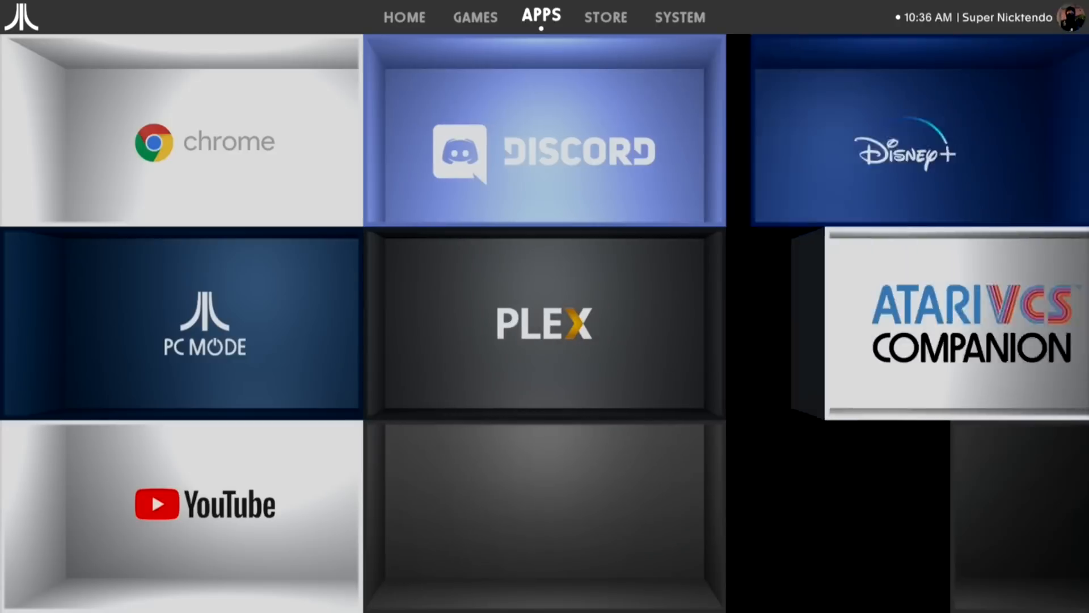
{"action": "left_click", "coordinate": [603, 17]}
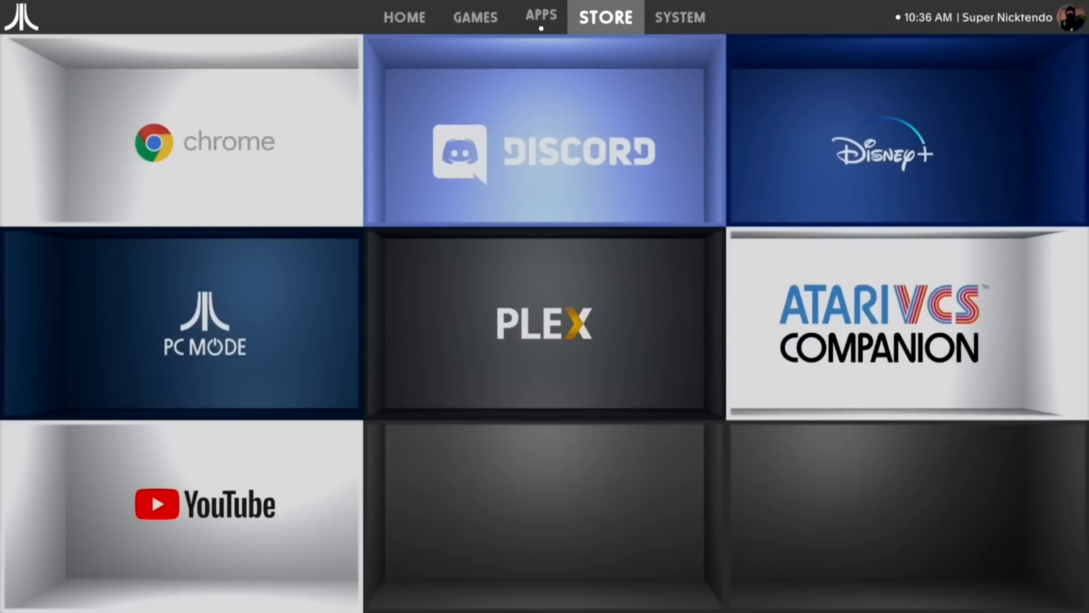